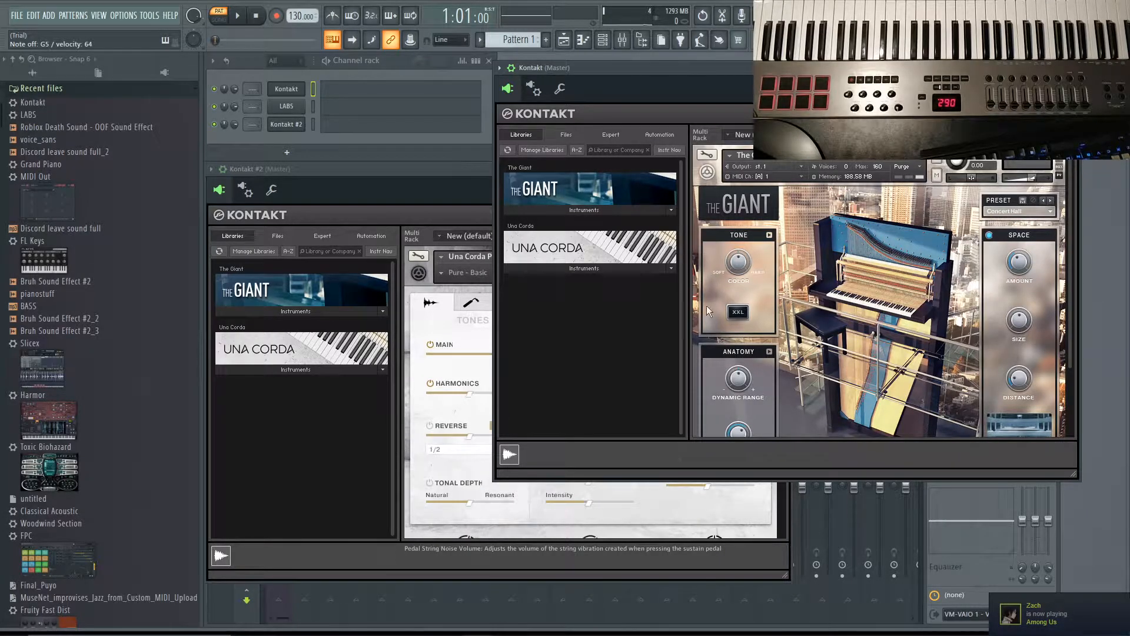
mouse_move(610, 299)
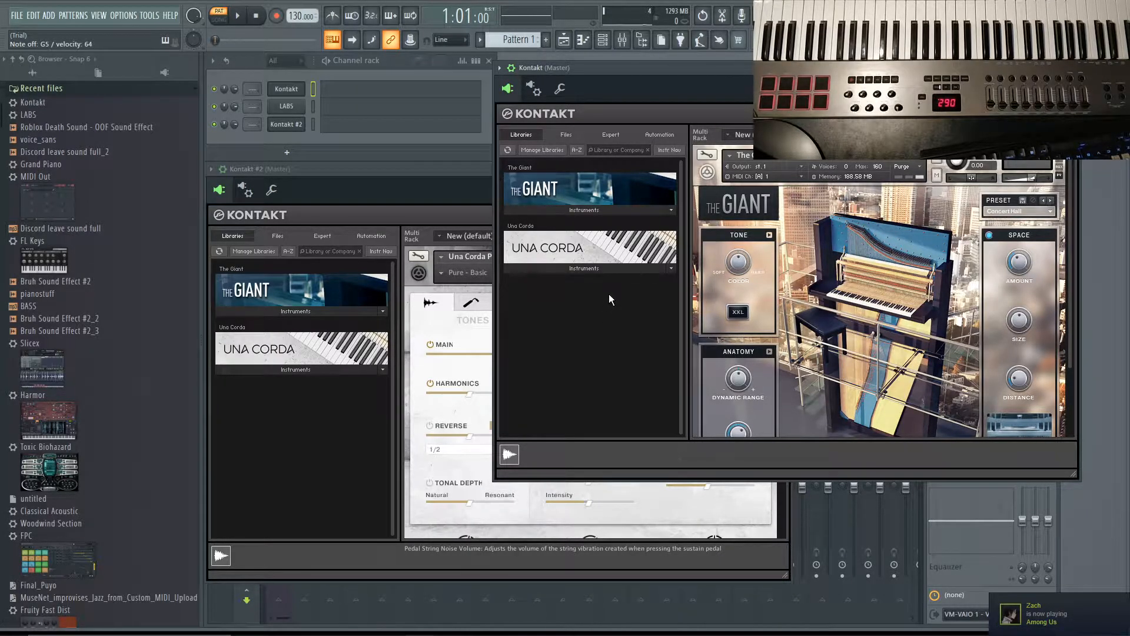
mouse_move(602, 380)
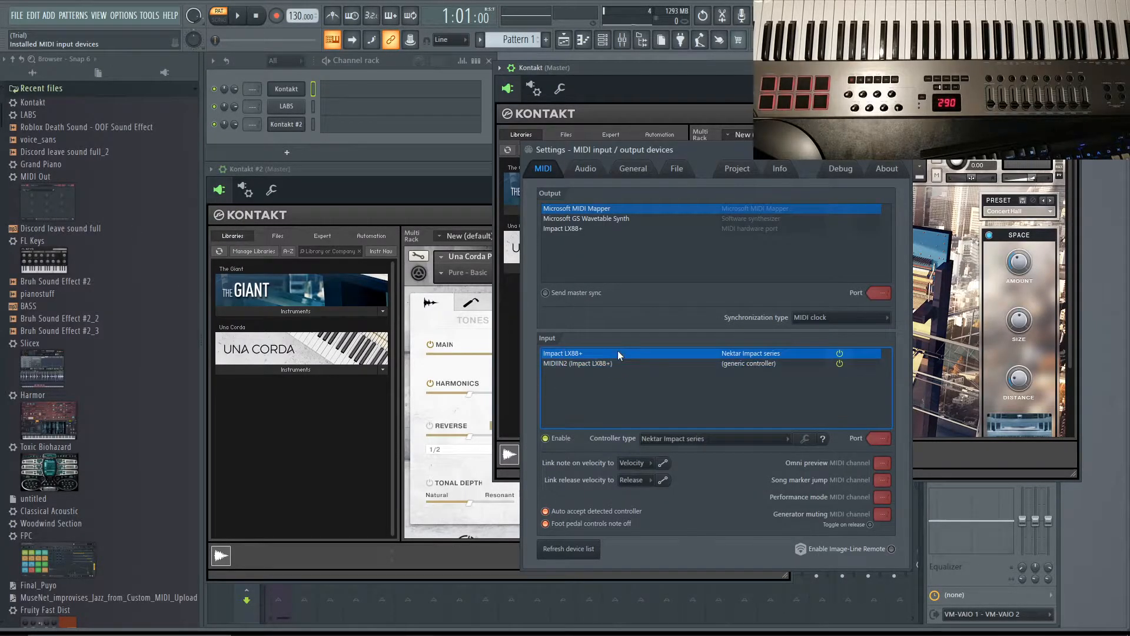
mouse_move(622, 369)
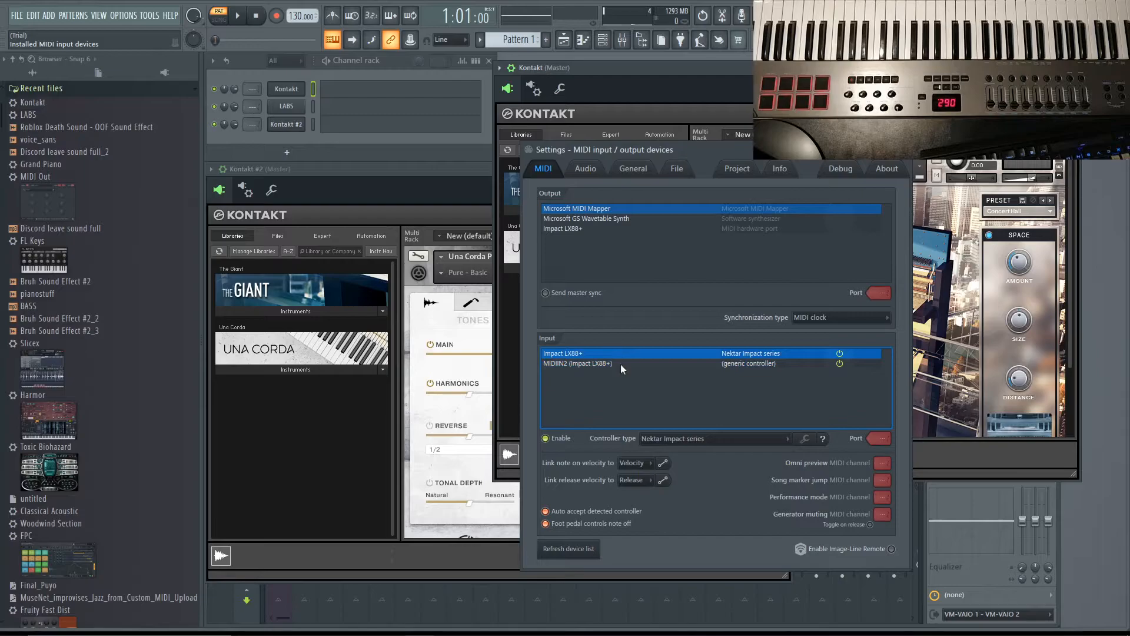
mouse_move(624, 359)
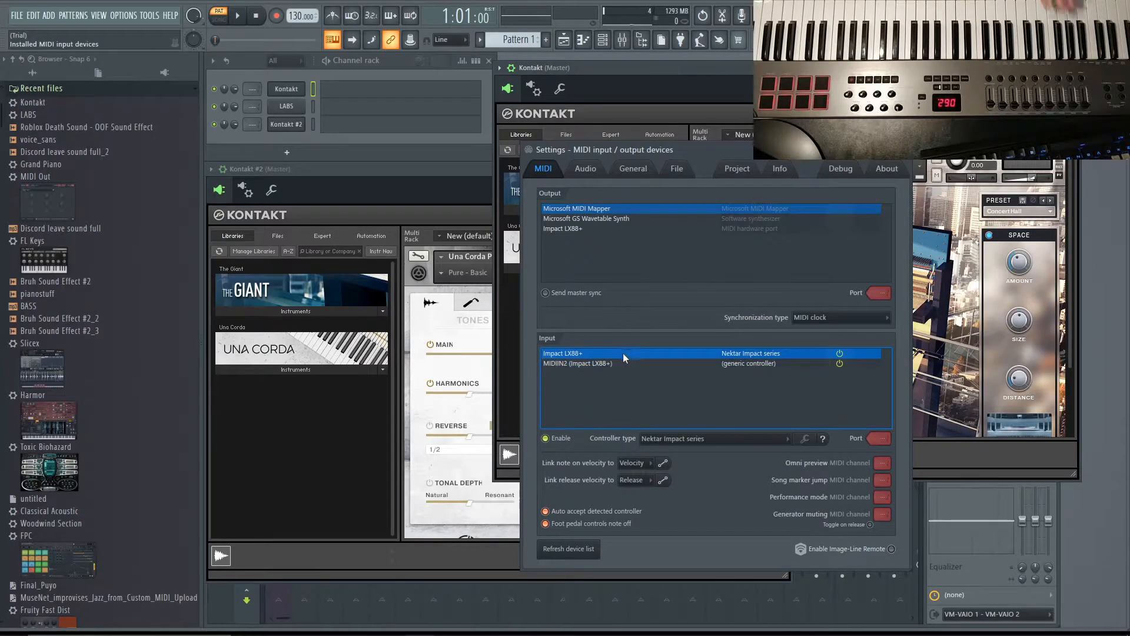
mouse_move(637, 367)
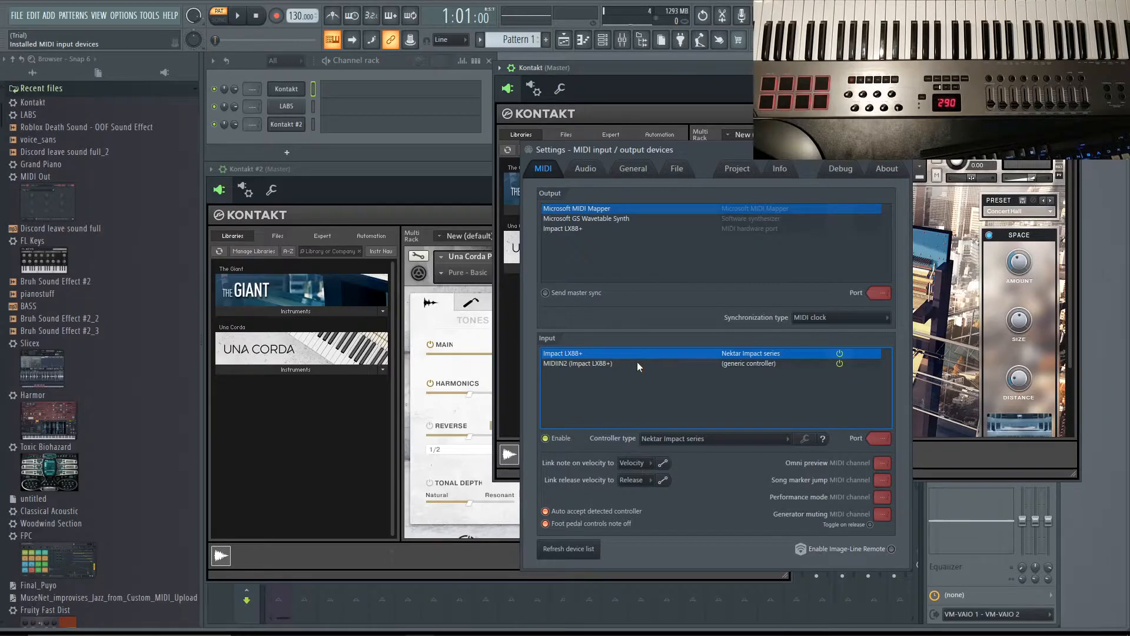
- Select the MIDIIN2 (Impact LX88+) entry in FL Studio's MIDI input list
click(578, 363)
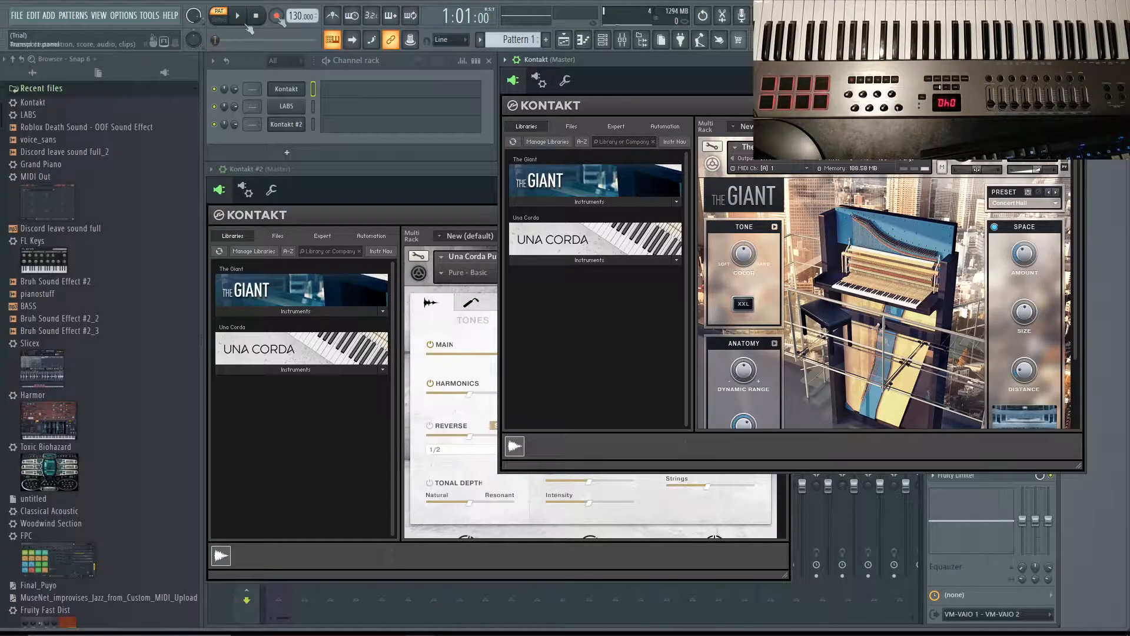
mouse_move(1022, 260)
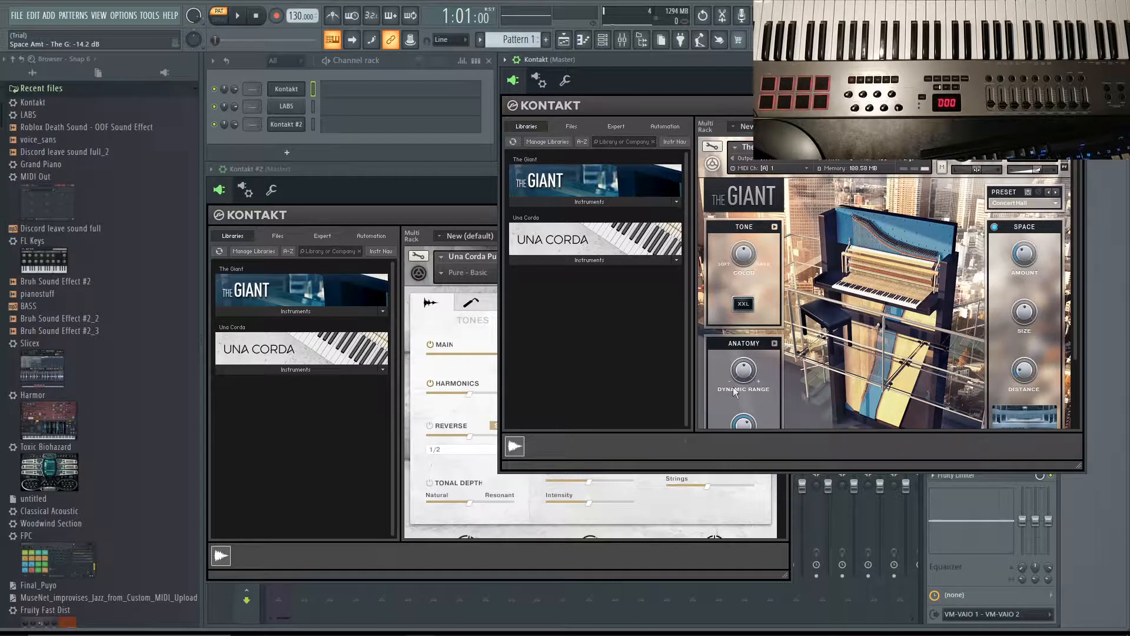
- Link the Giant piano's last-tweaked Space Amt parameter to a keyboard controller
click(14, 15)
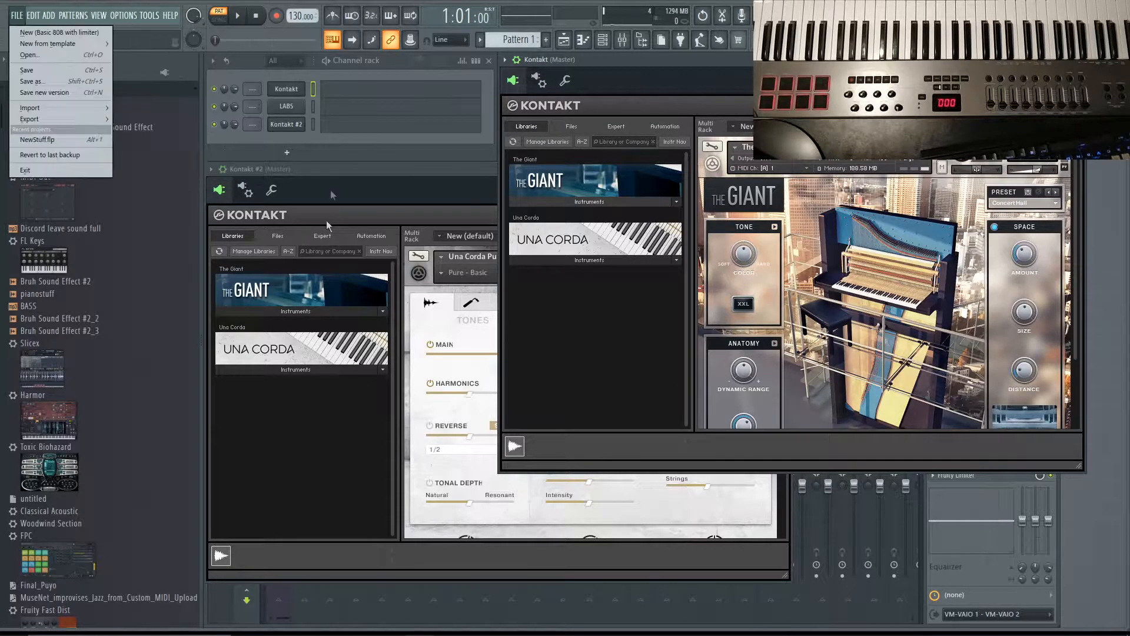
click(148, 15)
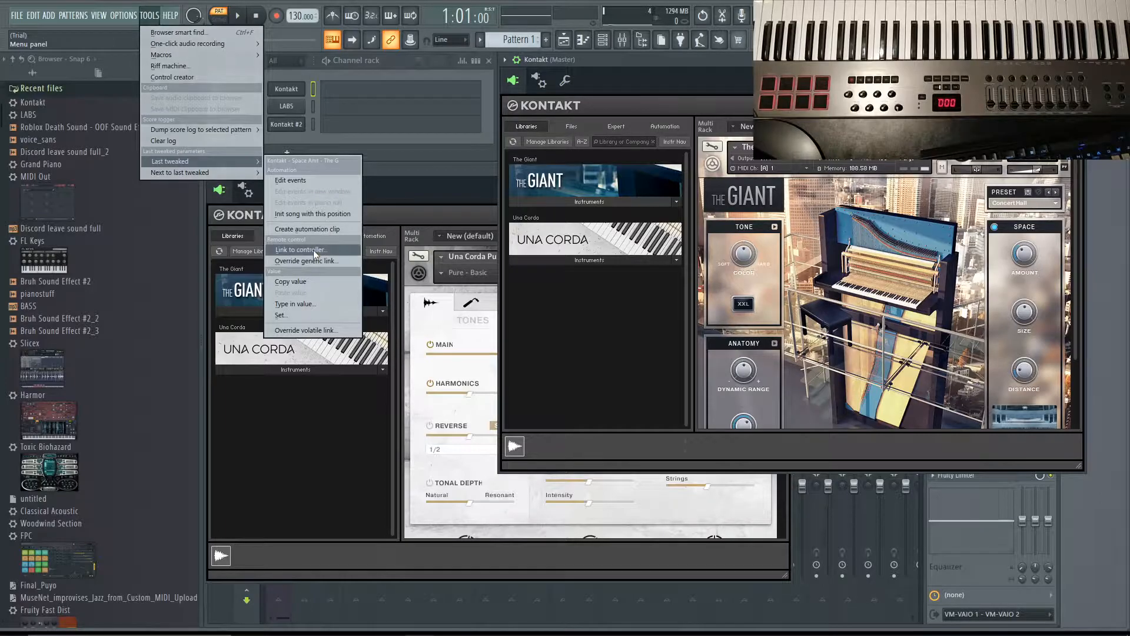
click(301, 250)
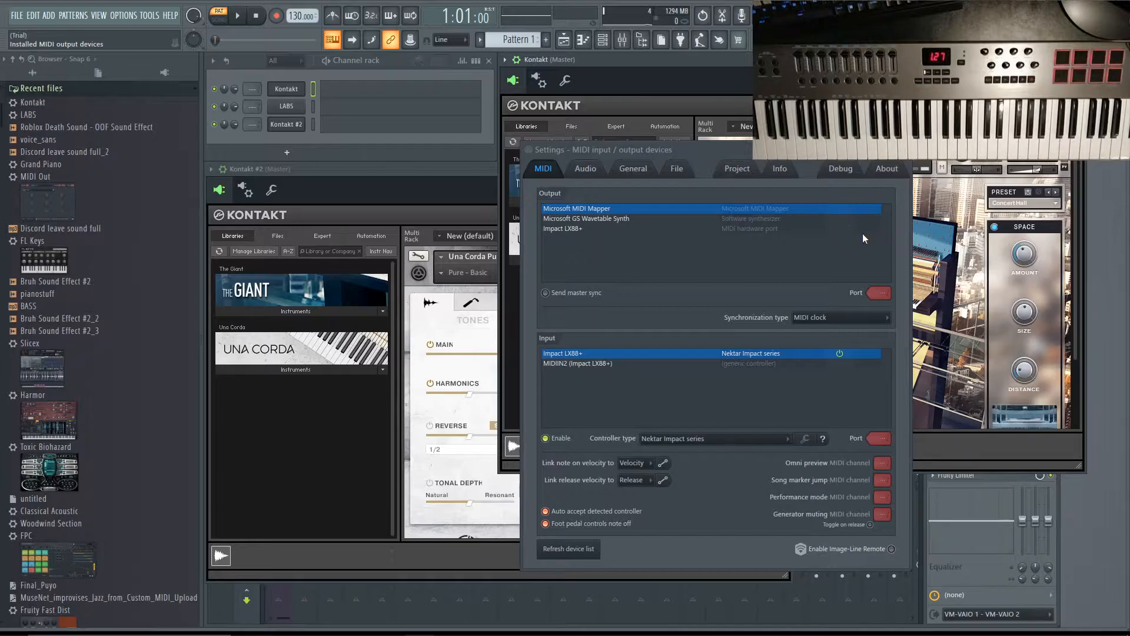
- Disable the MIDIIN2 (Impact LX88+) input, keeping Impact LX88+ enabled
click(577, 363)
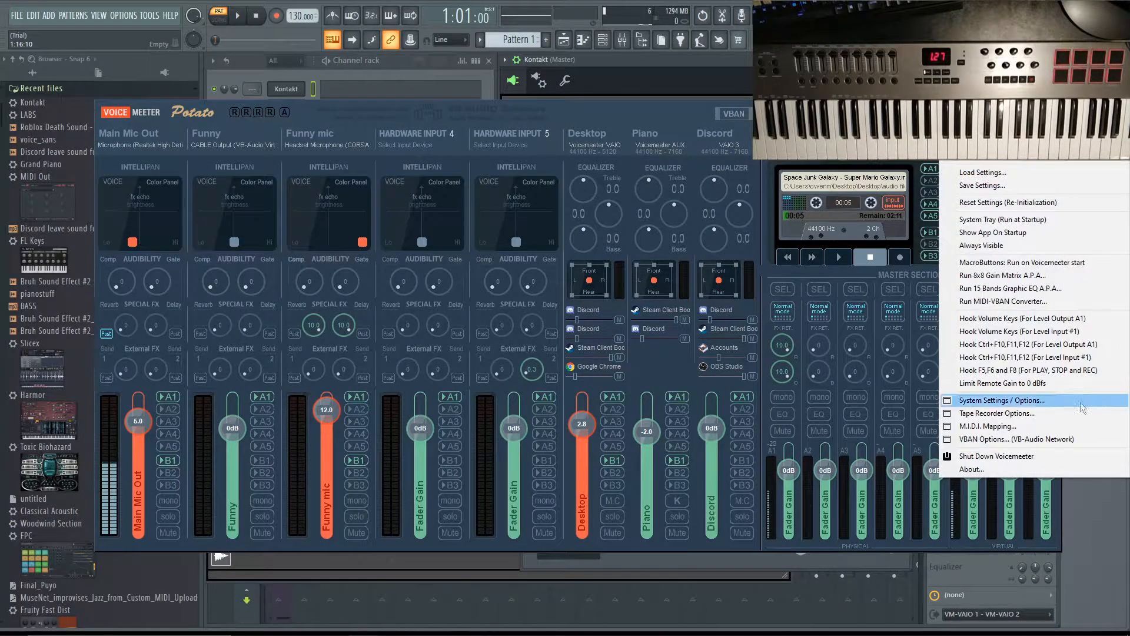
- Show Voicemeeter's MIDI mapping for MIDIIN2: Strip #1 gain on CC 12, mute on CC 108
click(987, 426)
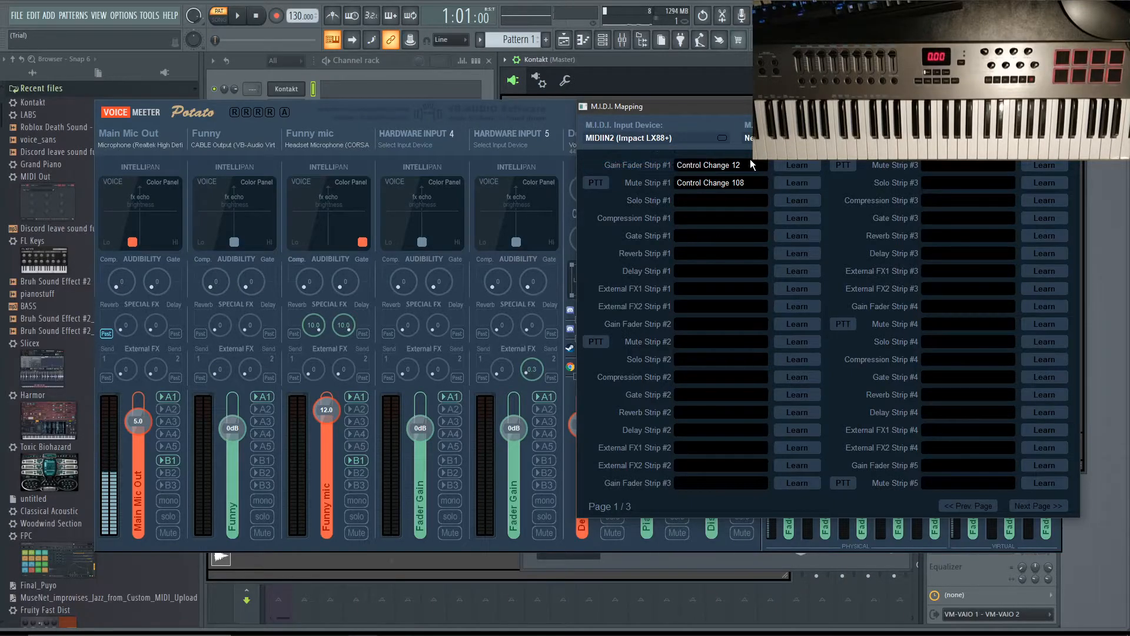
mouse_move(807, 177)
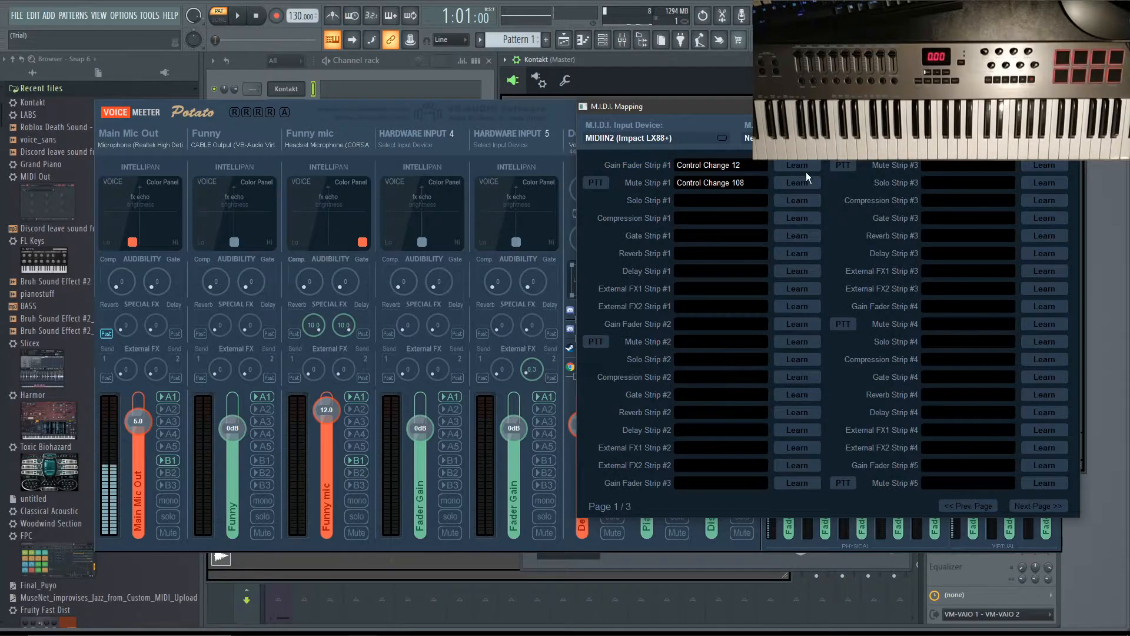
mouse_move(710, 171)
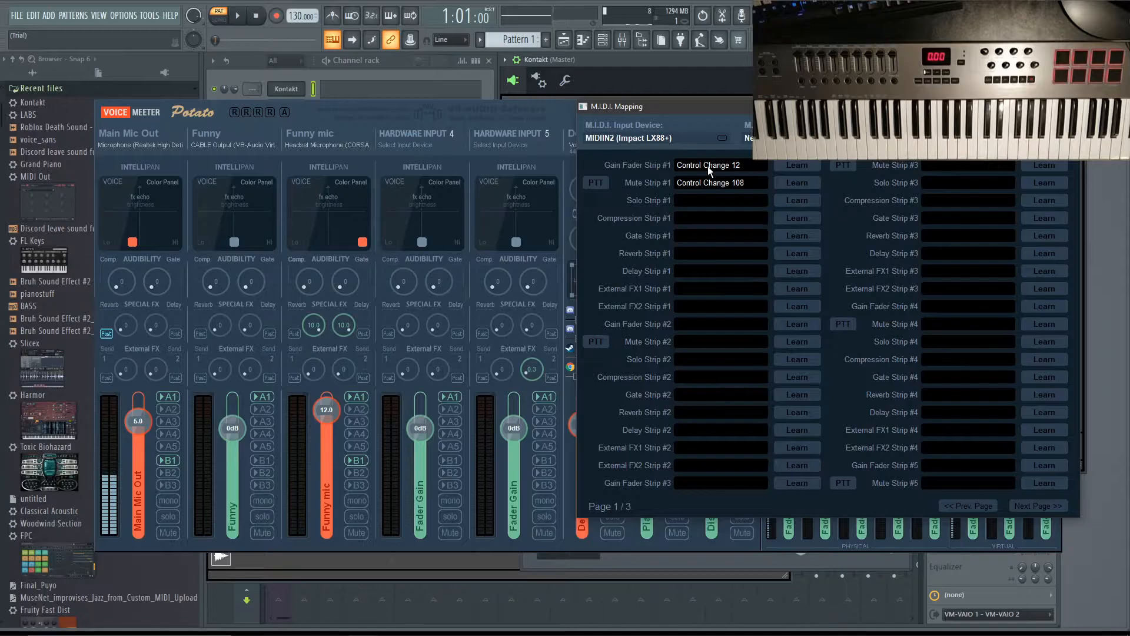
mouse_move(608, 178)
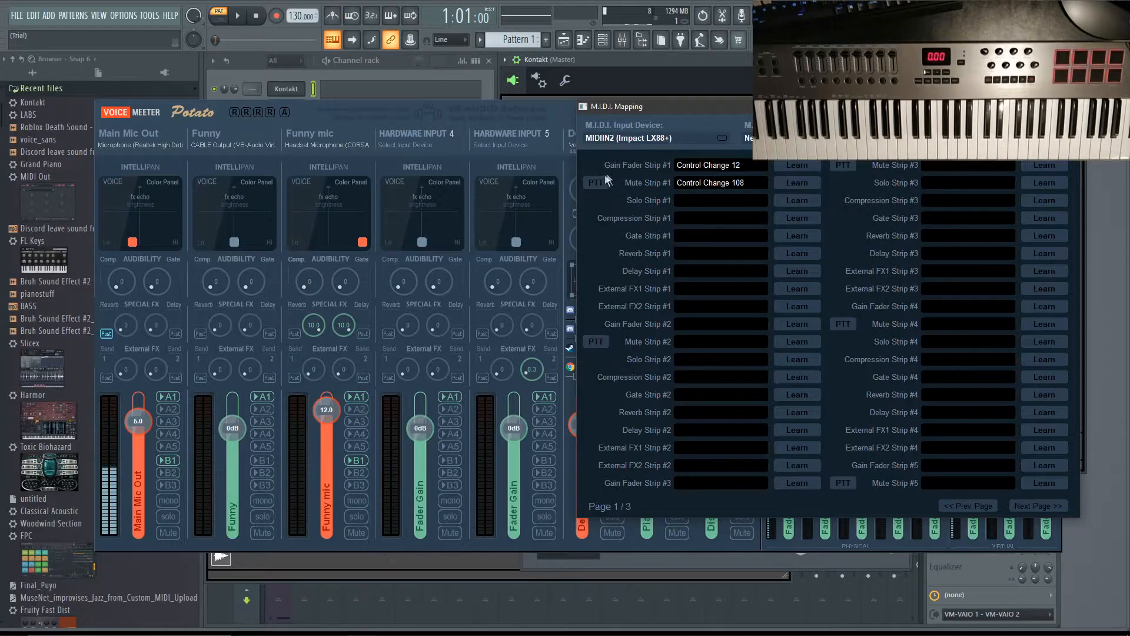
mouse_move(683, 140)
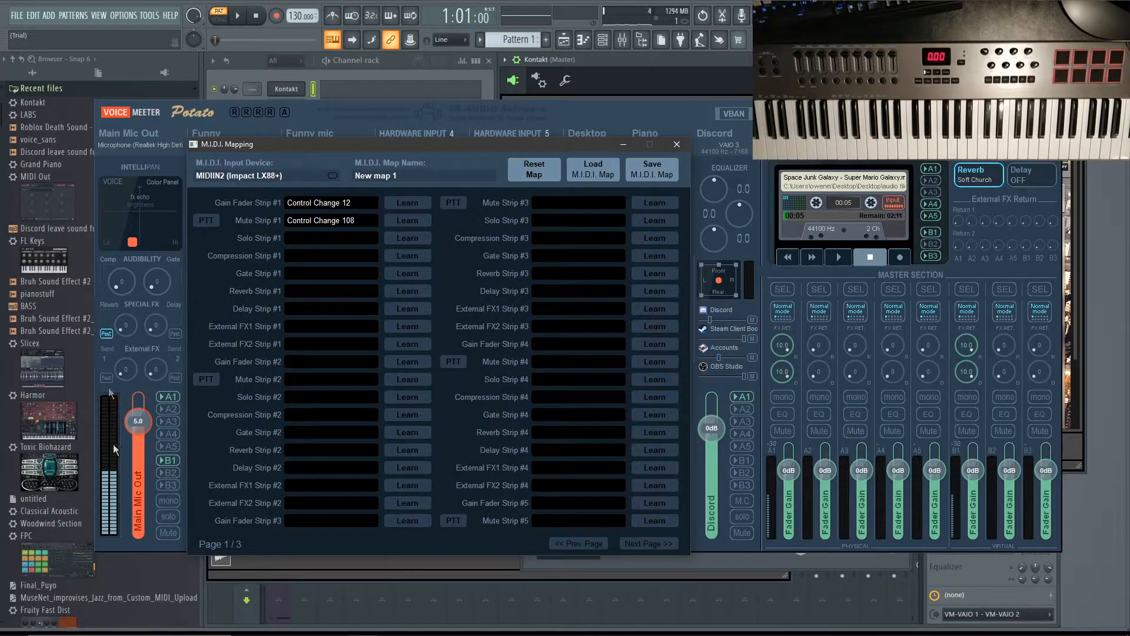
mouse_move(335, 248)
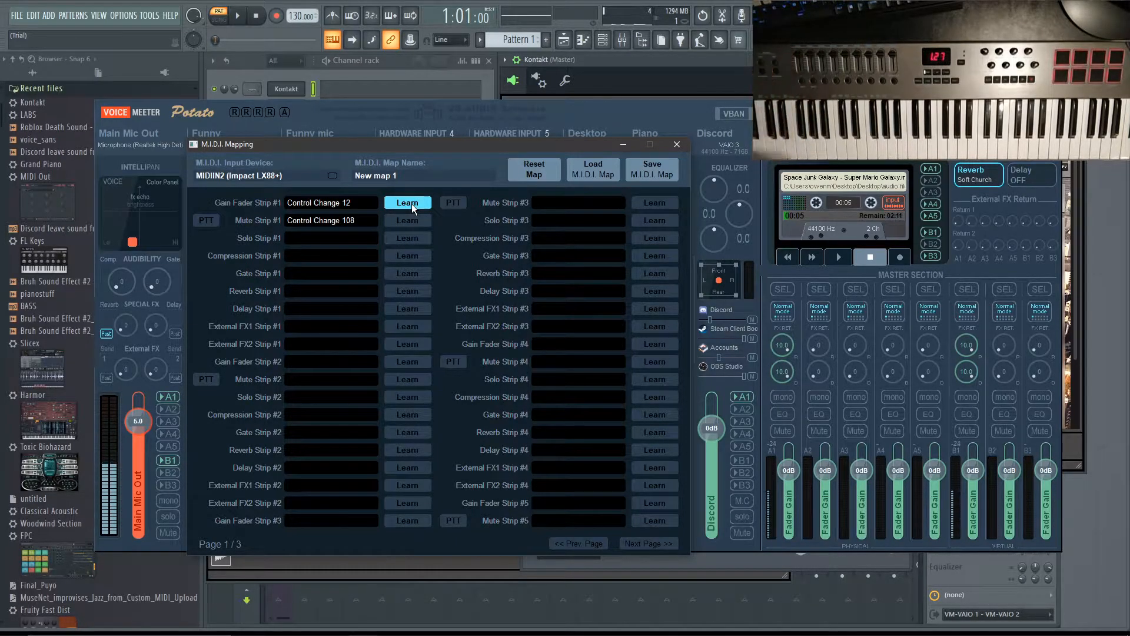
- Relearn Strip #1 controls so gain stays on CC 12 and mute moves to CC 21
click(406, 203)
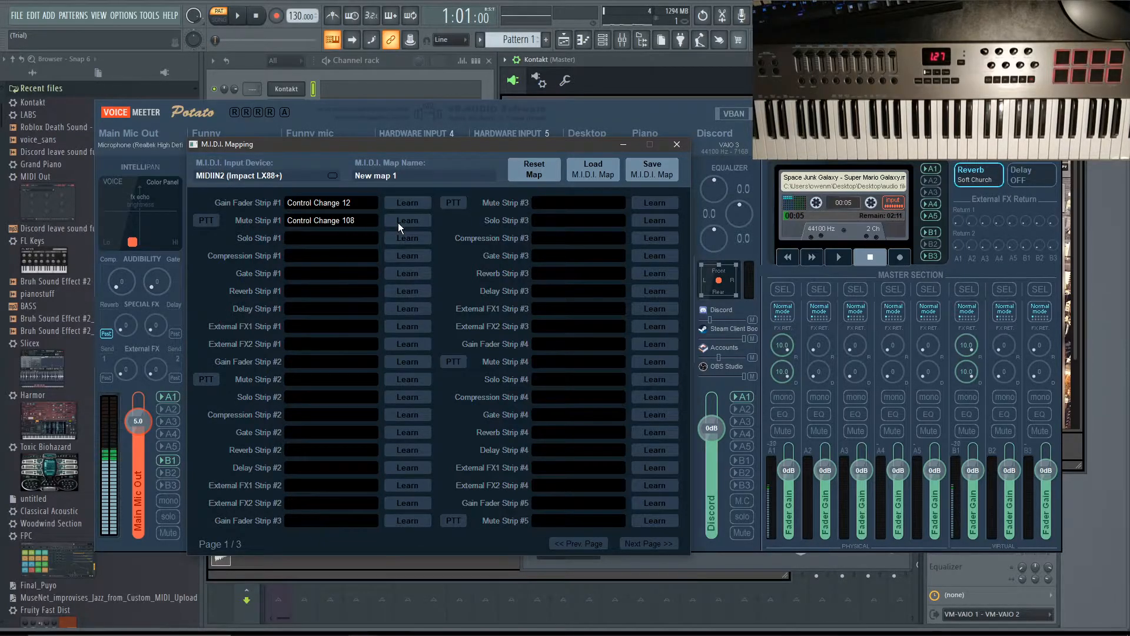
click(407, 220)
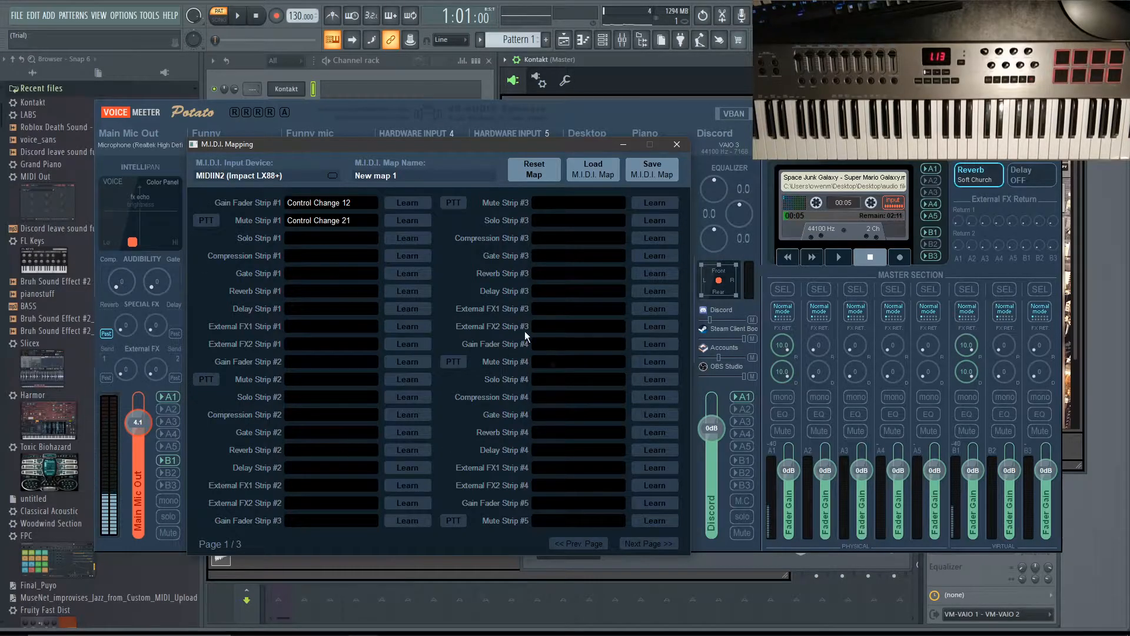
- Learn Control Change 35 from an LX88+ knob for Reverb Strip #1
click(407, 290)
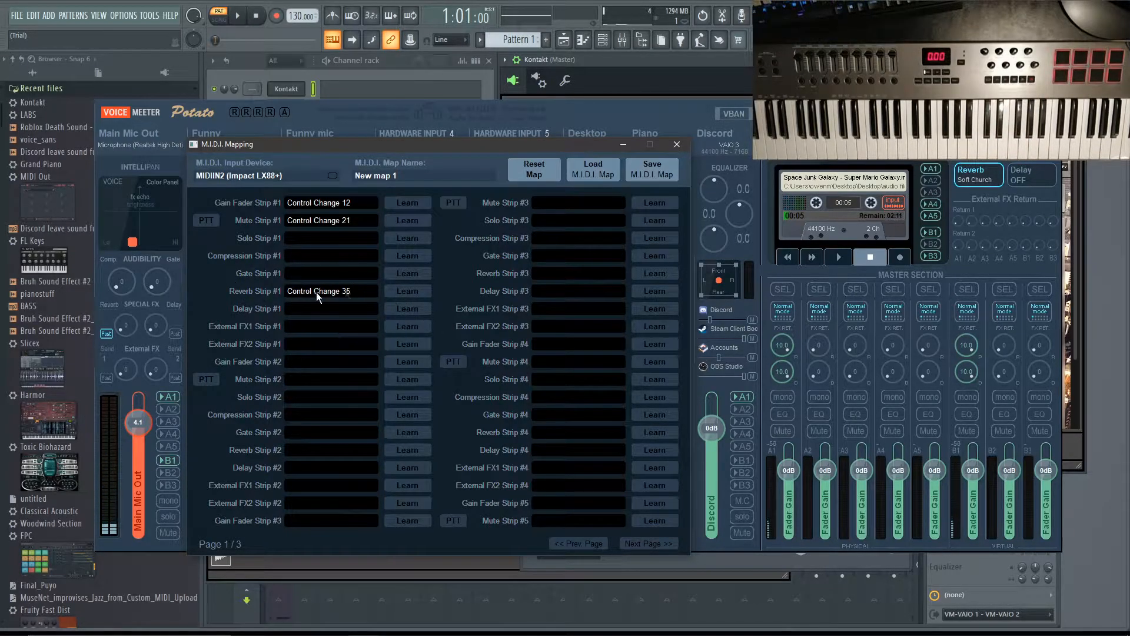
mouse_move(310, 258)
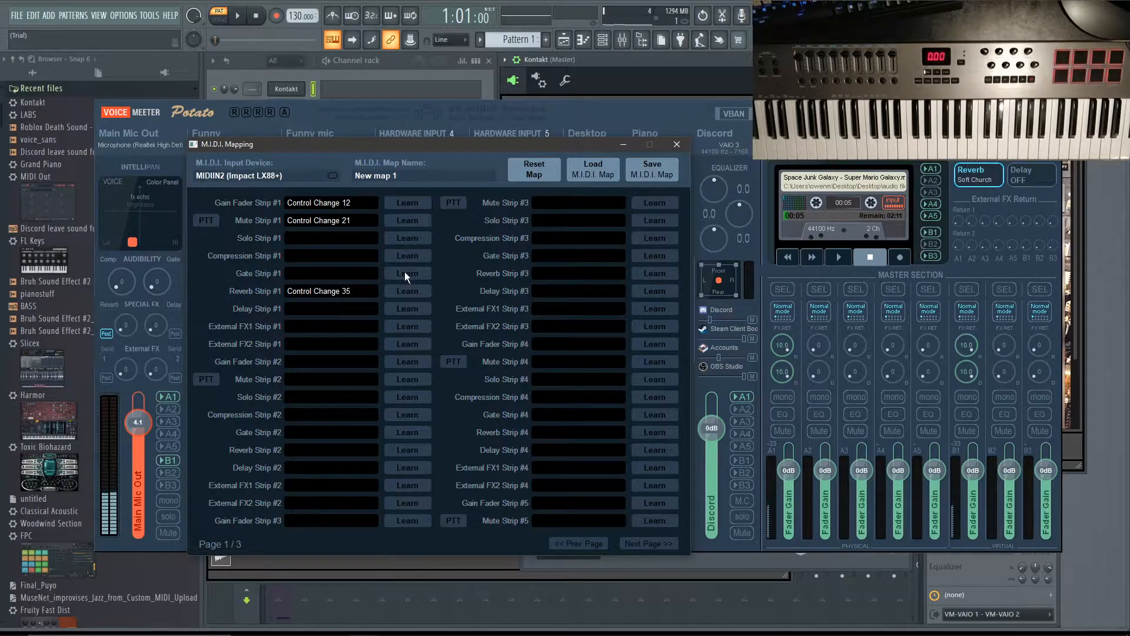
click(406, 273)
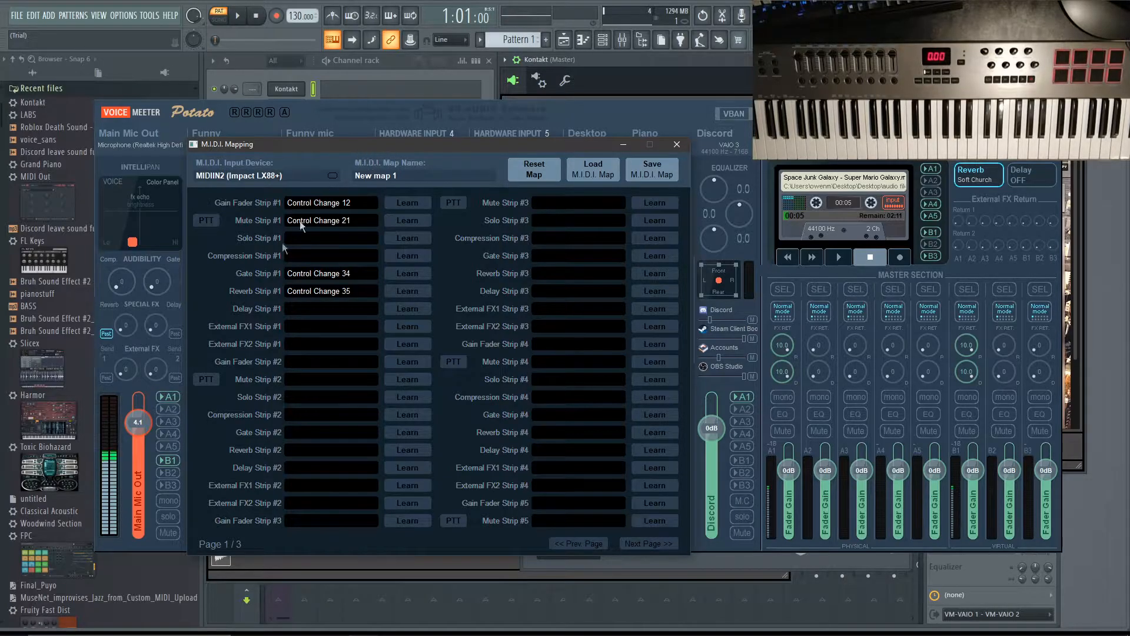
mouse_move(216, 200)
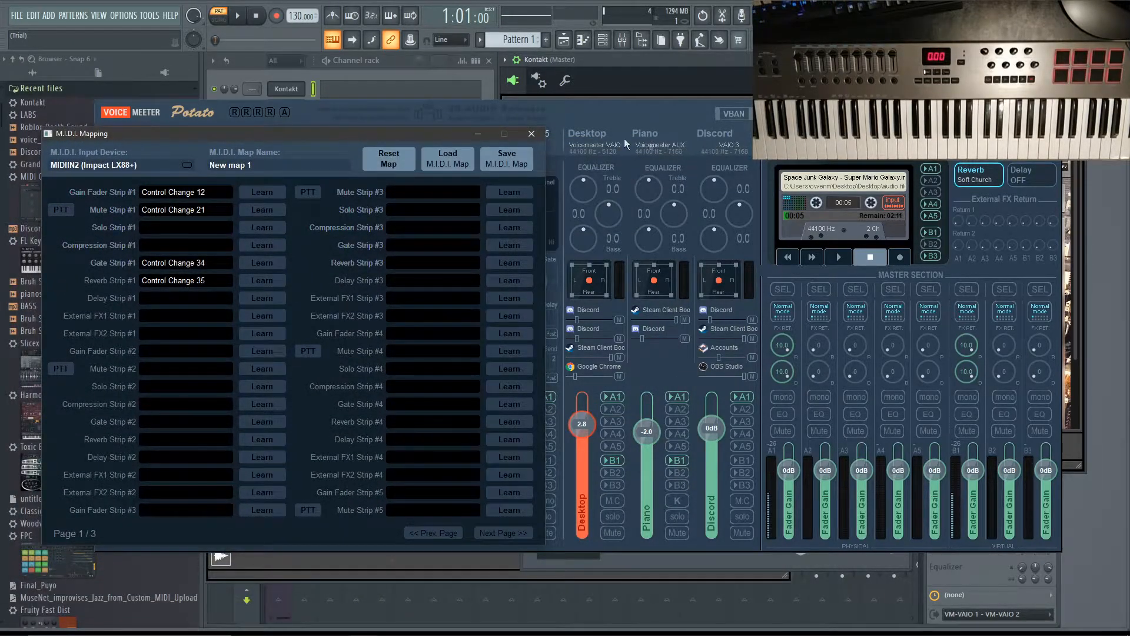
- On page 2, map Virtual Strip #6 gain to CC 20 and mute to CC 29, clearing the stray M.C. entry
click(502, 532)
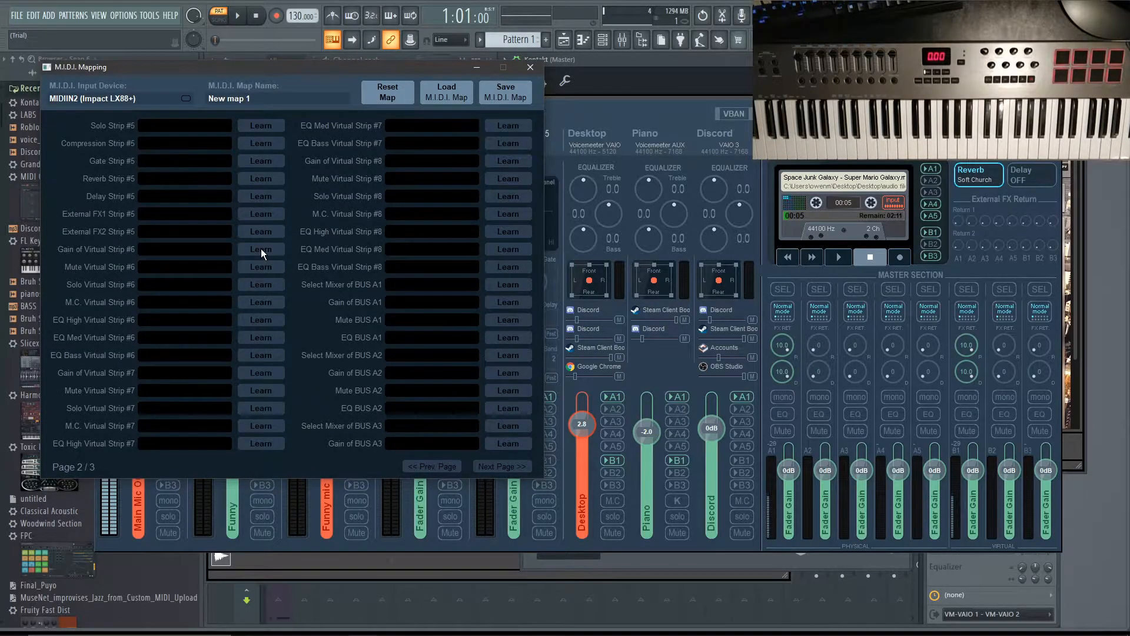
click(261, 249)
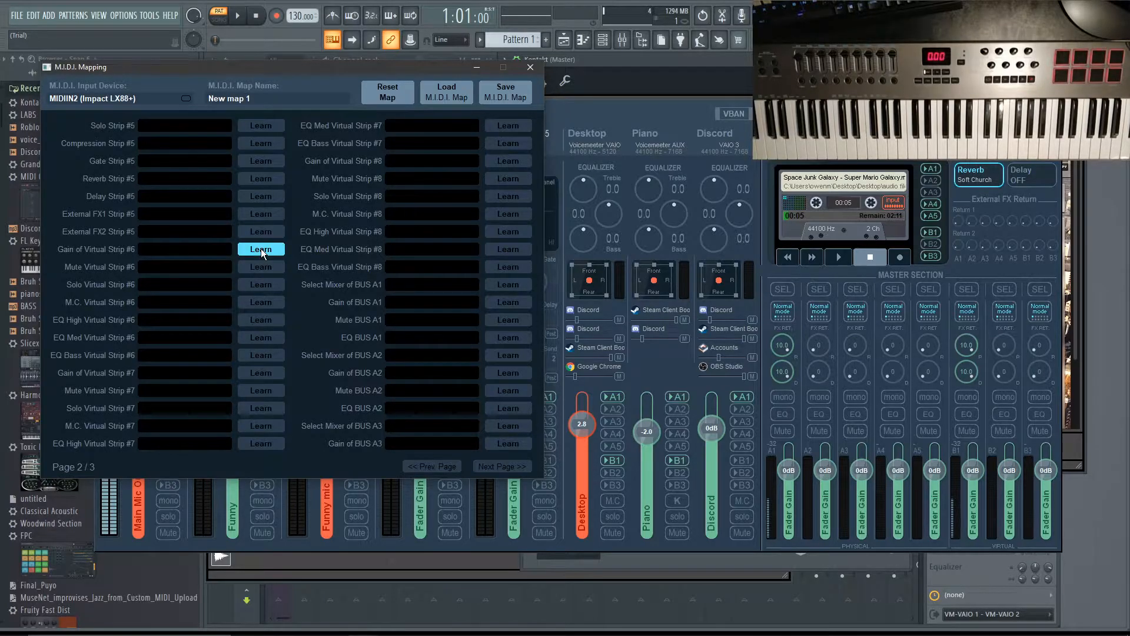
click(260, 249)
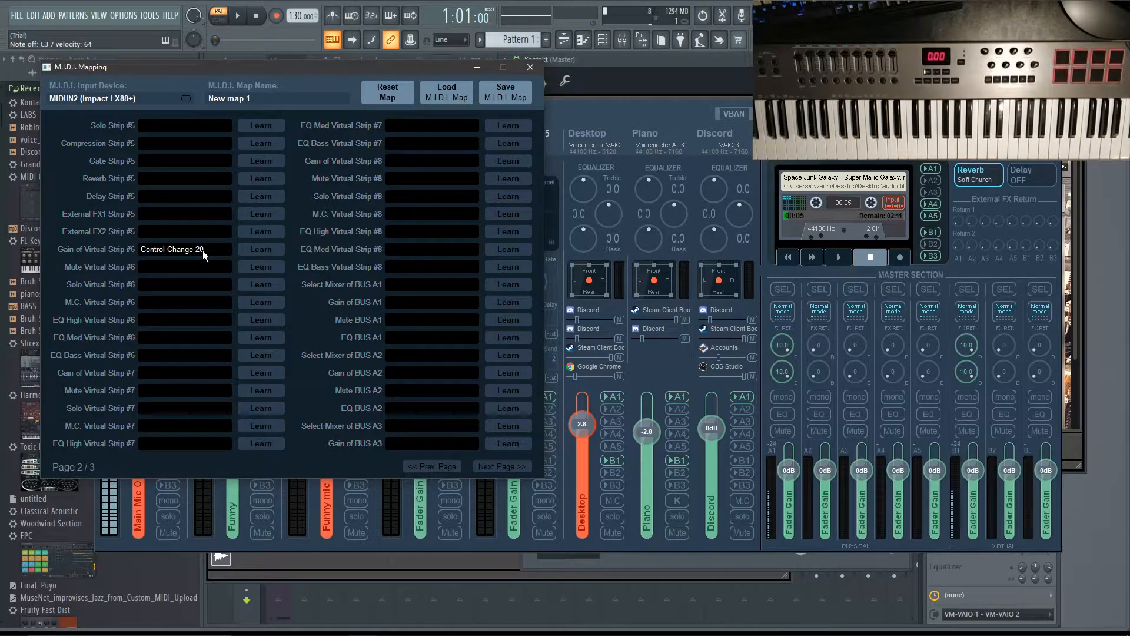
click(261, 249)
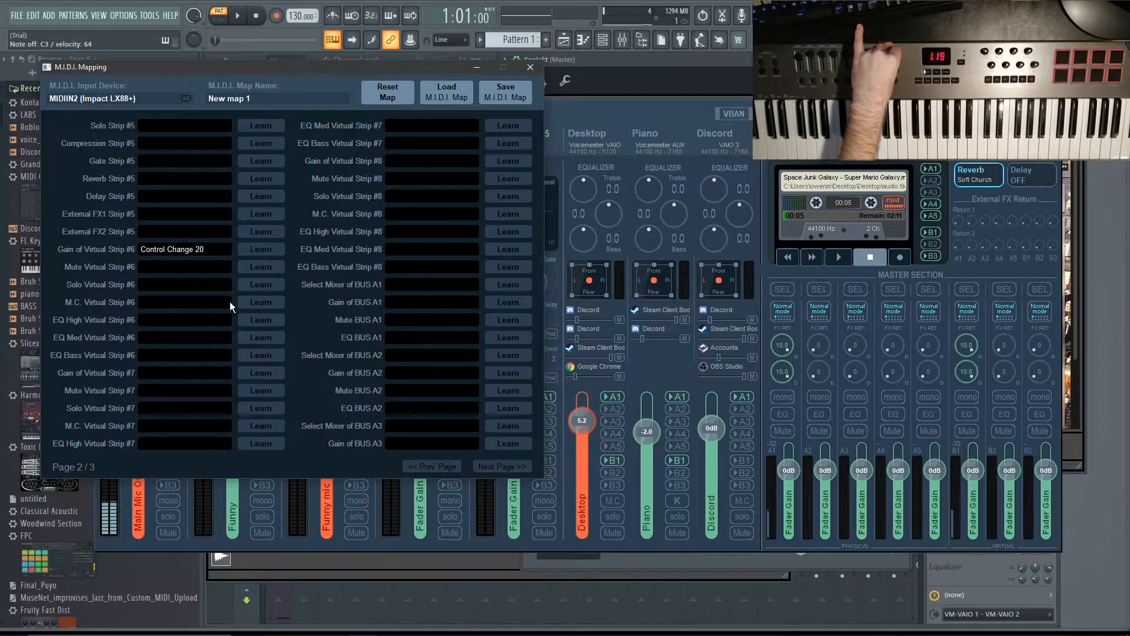
click(261, 267)
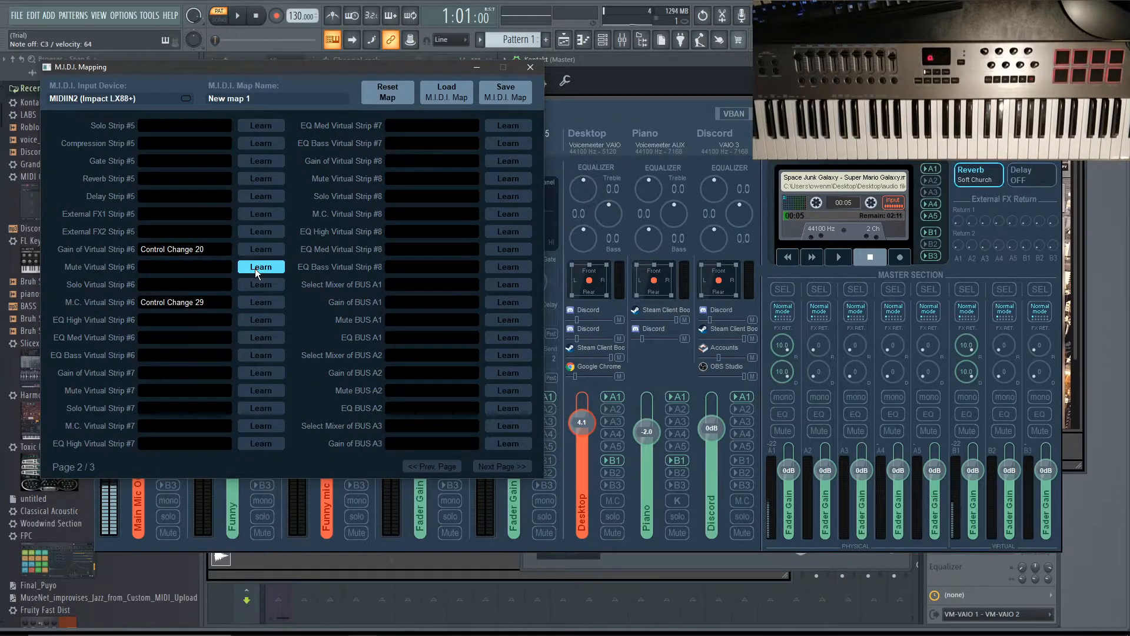
click(261, 266)
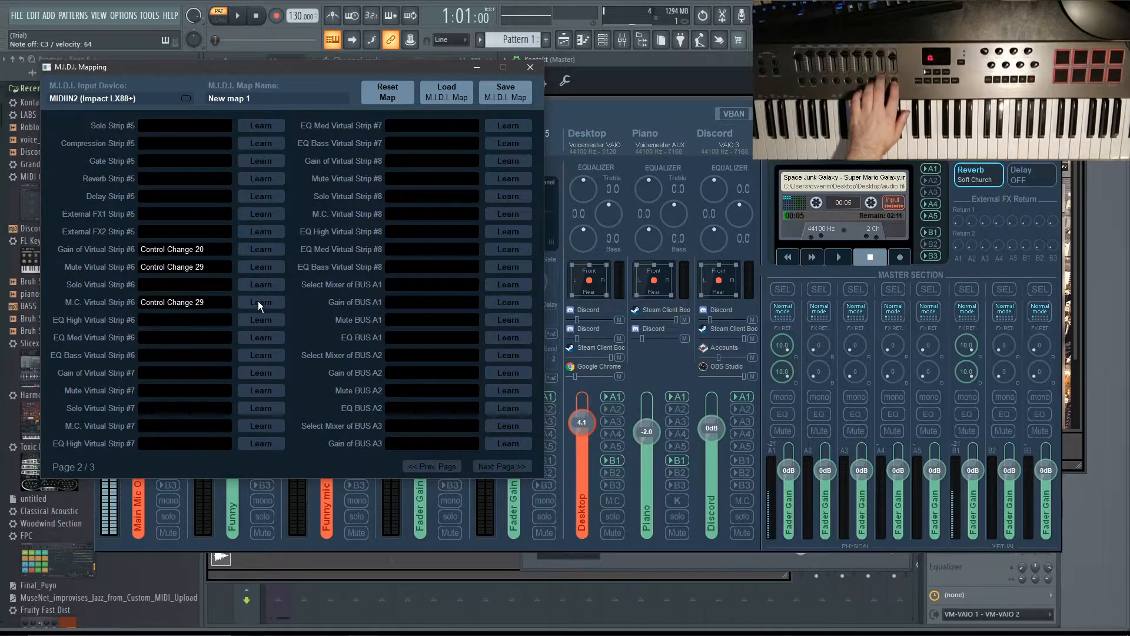
click(260, 301)
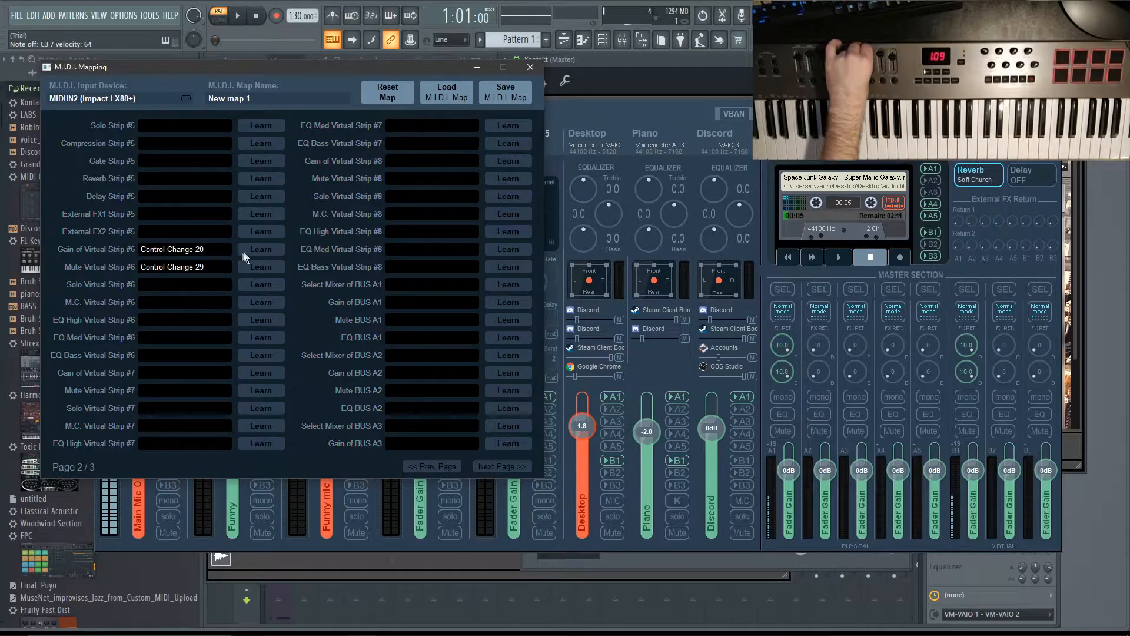
- Remap Virtual Strip #6 gain/mute to CC 18/27, Strip #7 to 19/28, Strip #8 gain to 20
click(261, 248)
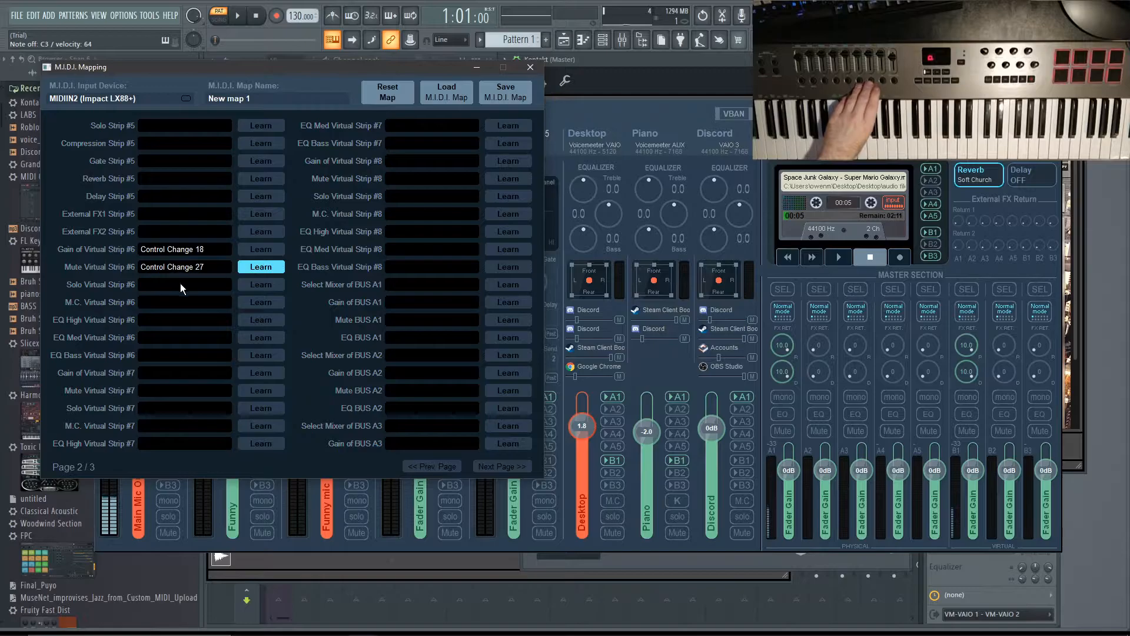
mouse_move(253, 330)
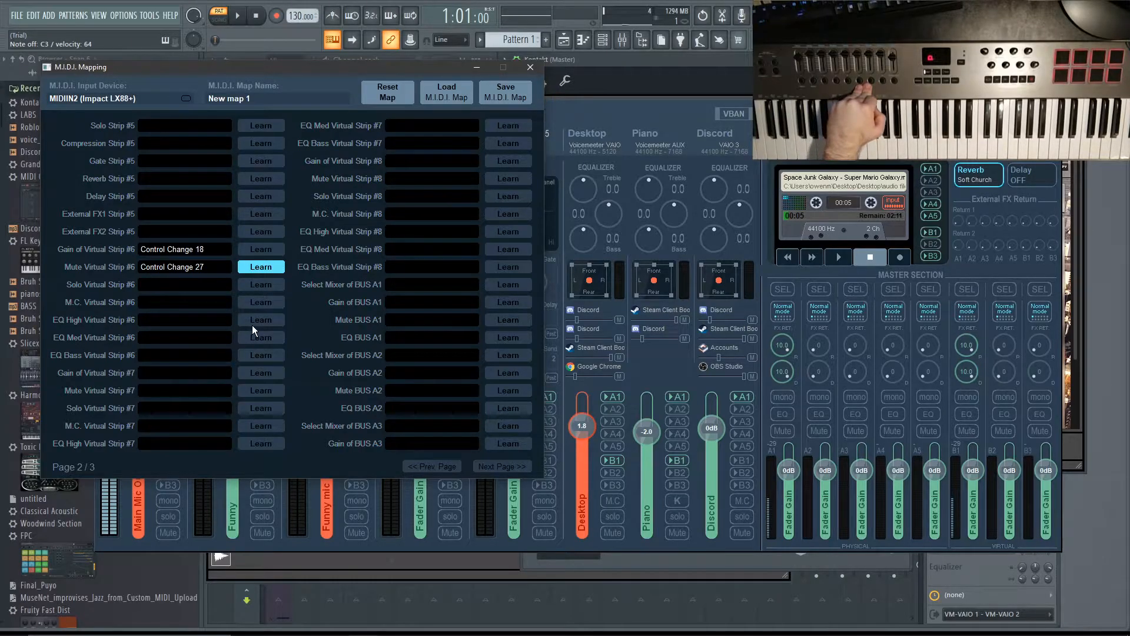
mouse_move(257, 380)
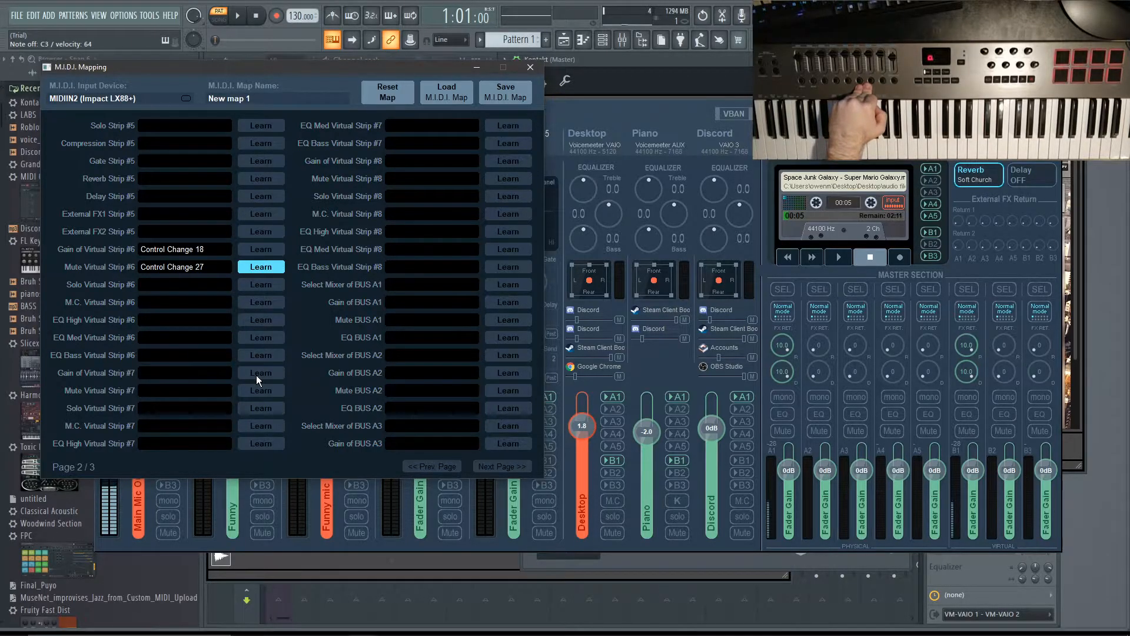
click(261, 372)
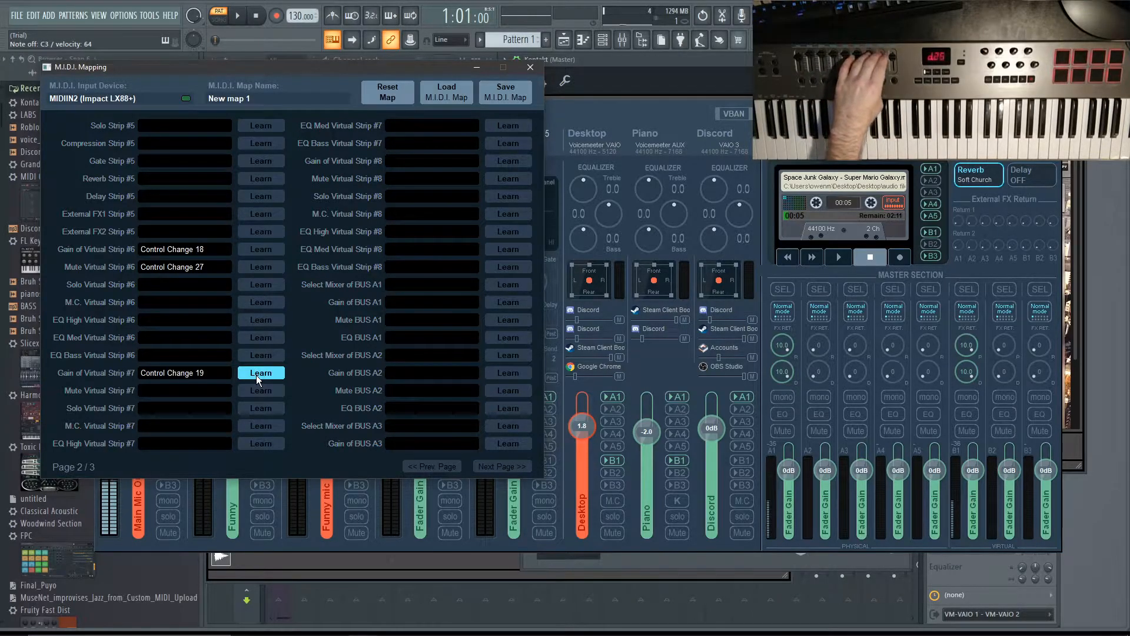
click(260, 389)
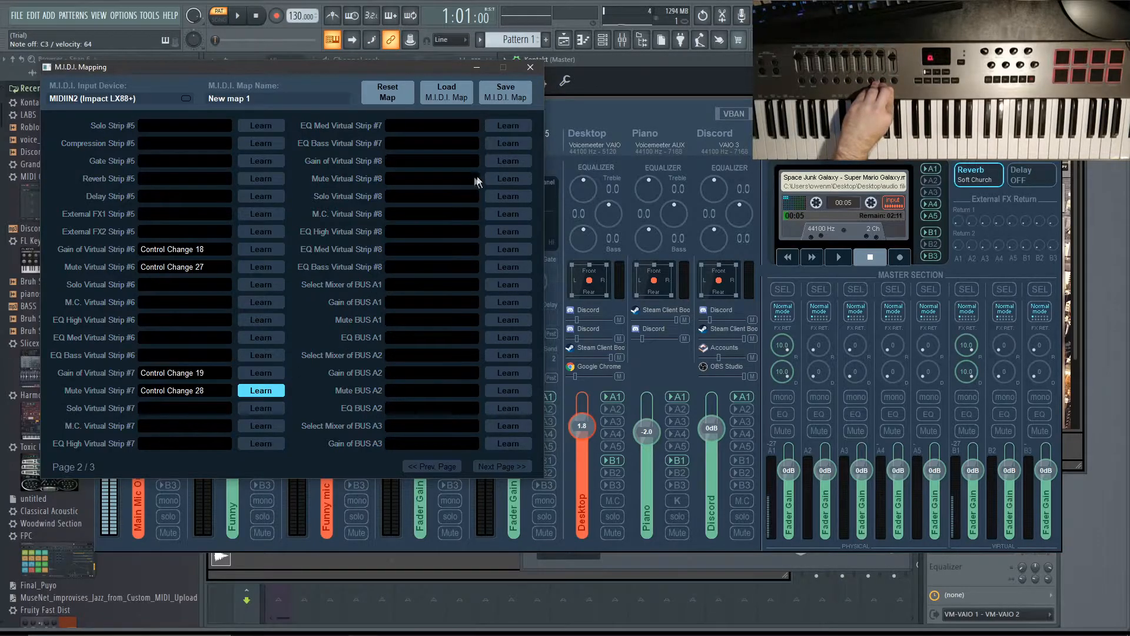
click(507, 161)
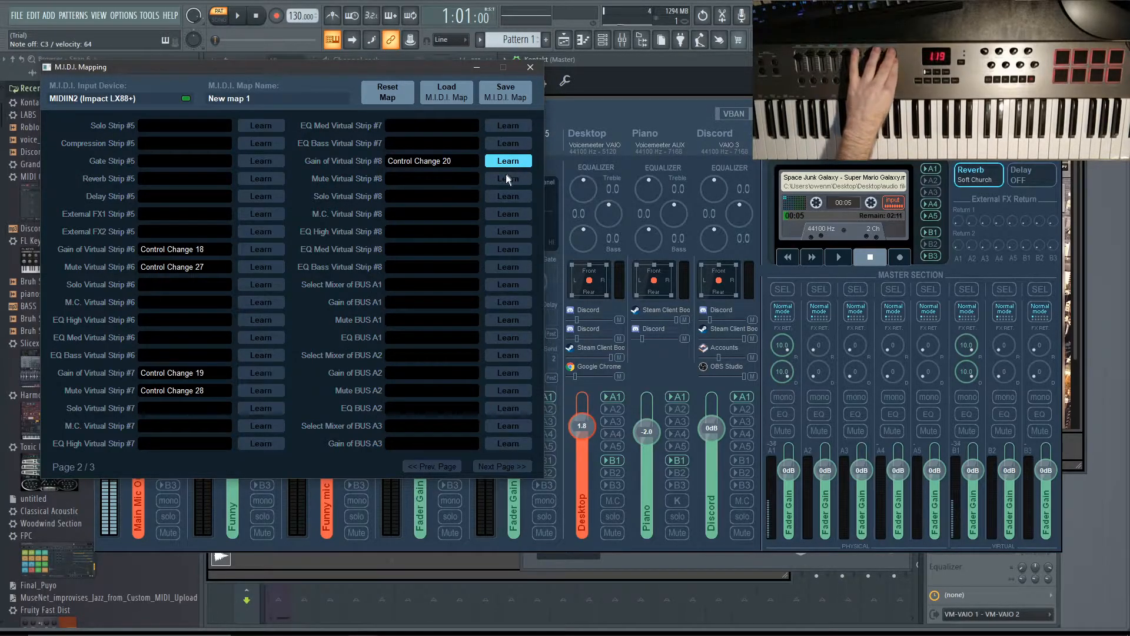
click(507, 178)
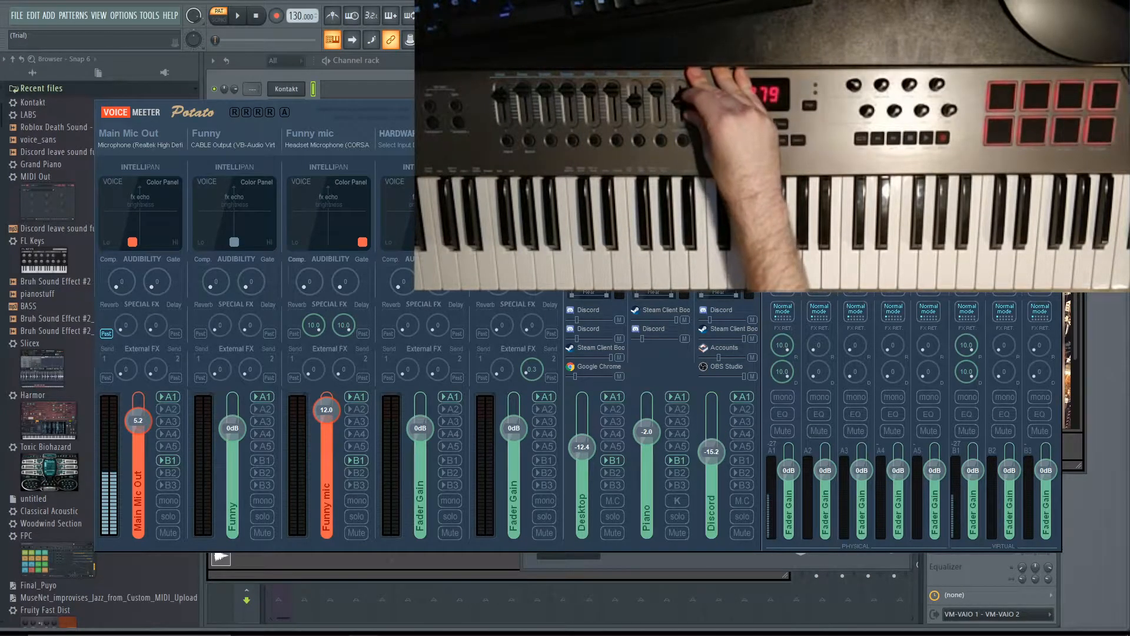
- On page 3, assign tape PLAY, STOP, REW, FF, REPLAY to CC 102–106 and Playback Gain to CC 17
click(741, 532)
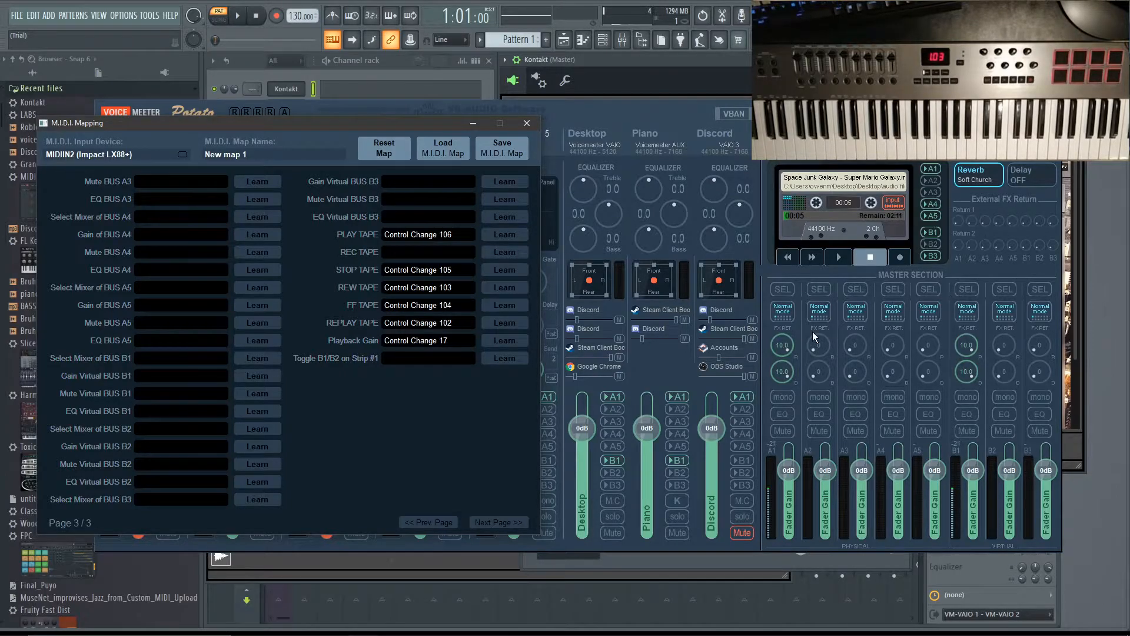
mouse_move(780, 437)
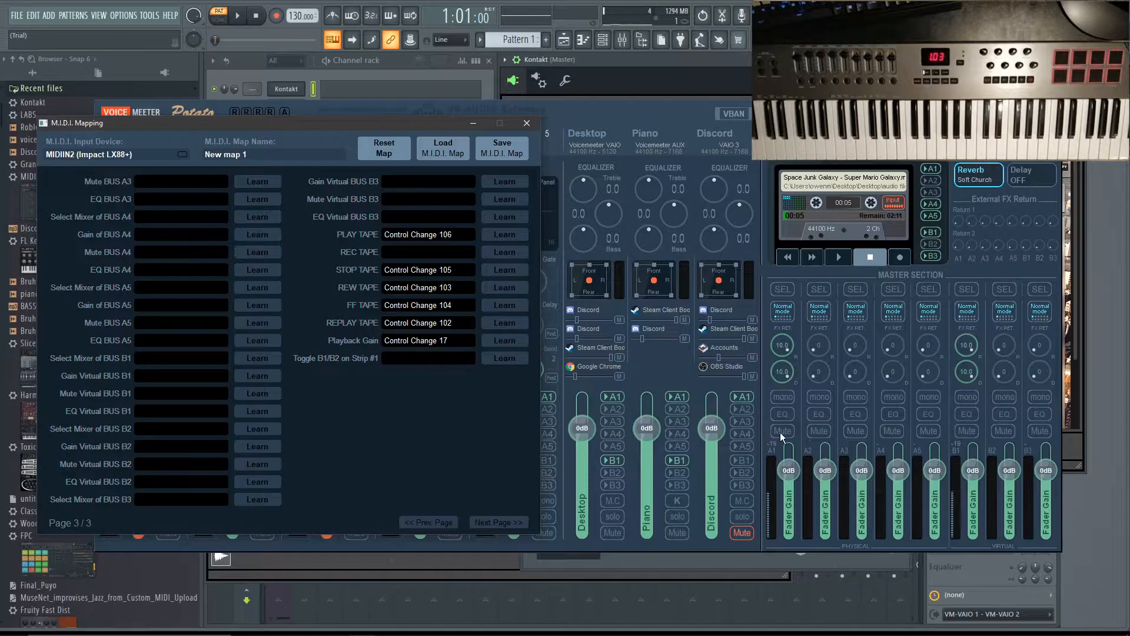
mouse_move(940, 452)
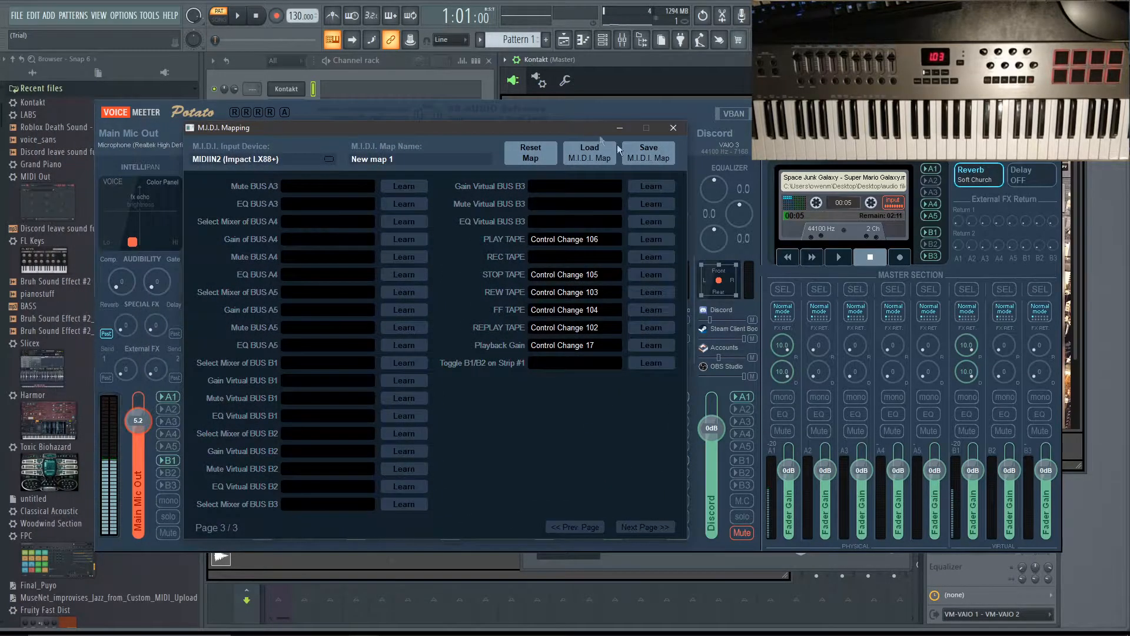
mouse_move(783, 326)
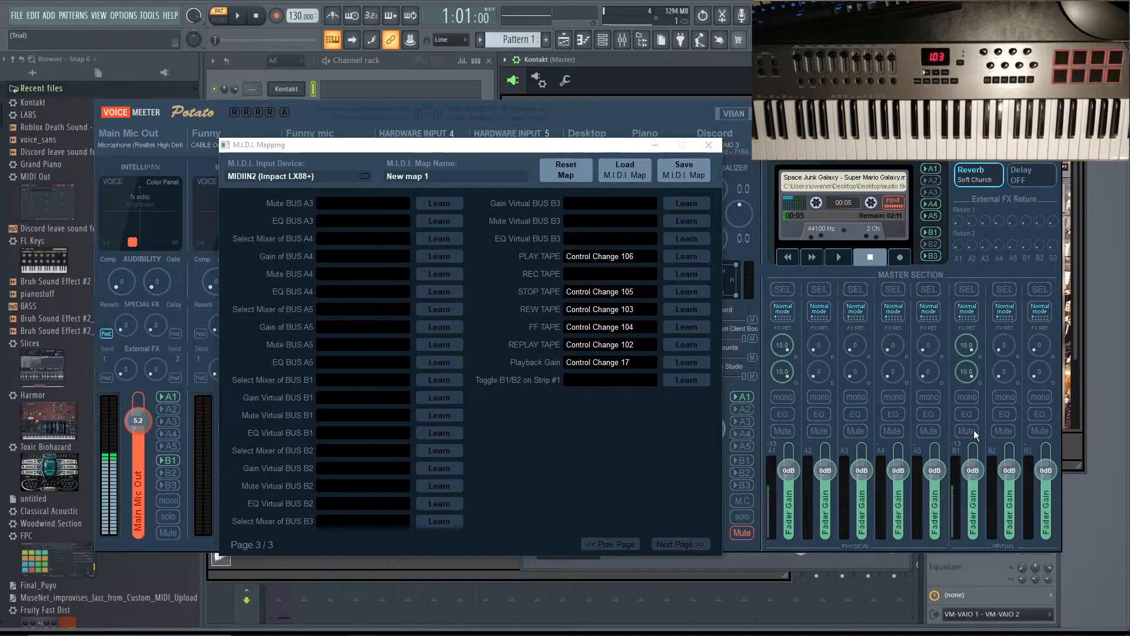
- Test a virtual bus Mute by switching it on and back off
click(967, 430)
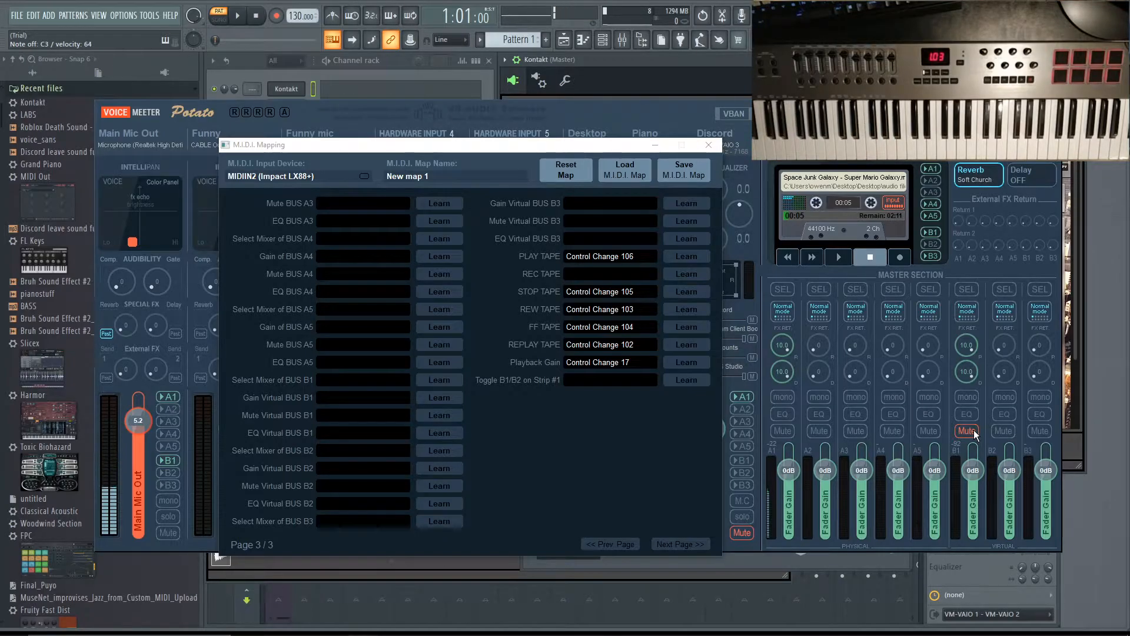
click(966, 431)
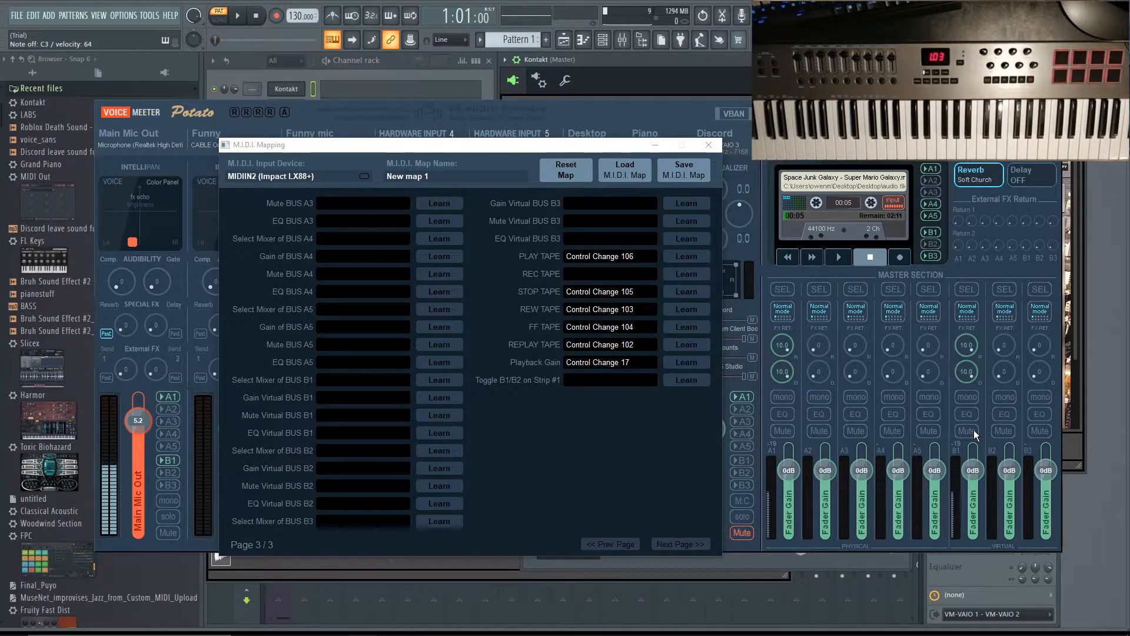
- Map Mute Virtual BUS B1 to Control Change 25 using Learn
drag(267, 145, 306, 110)
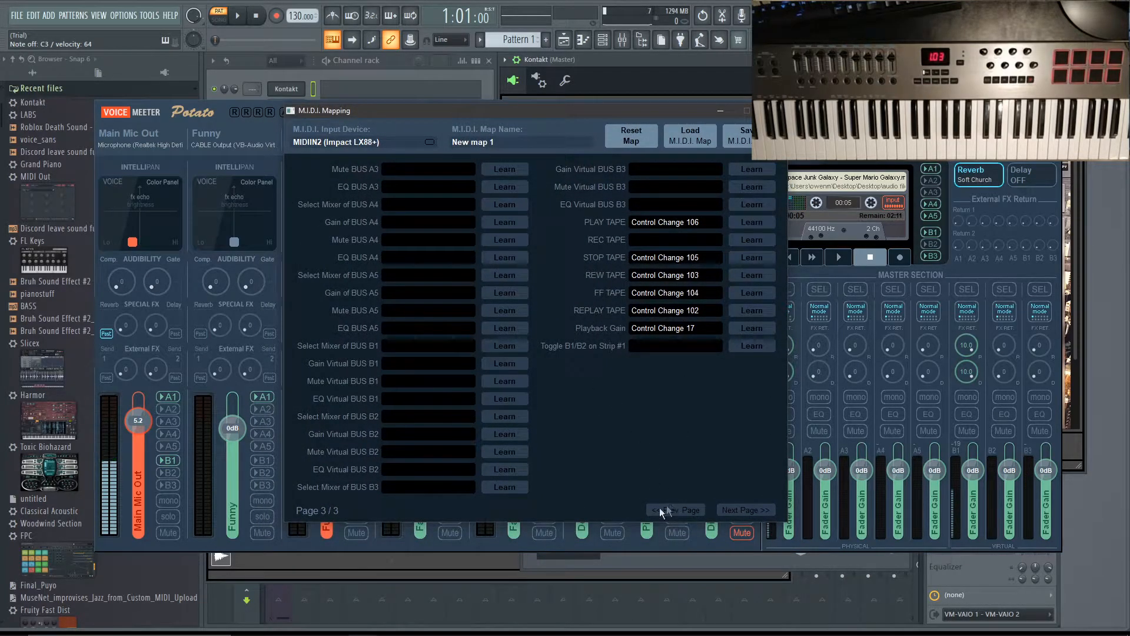
mouse_move(321, 400)
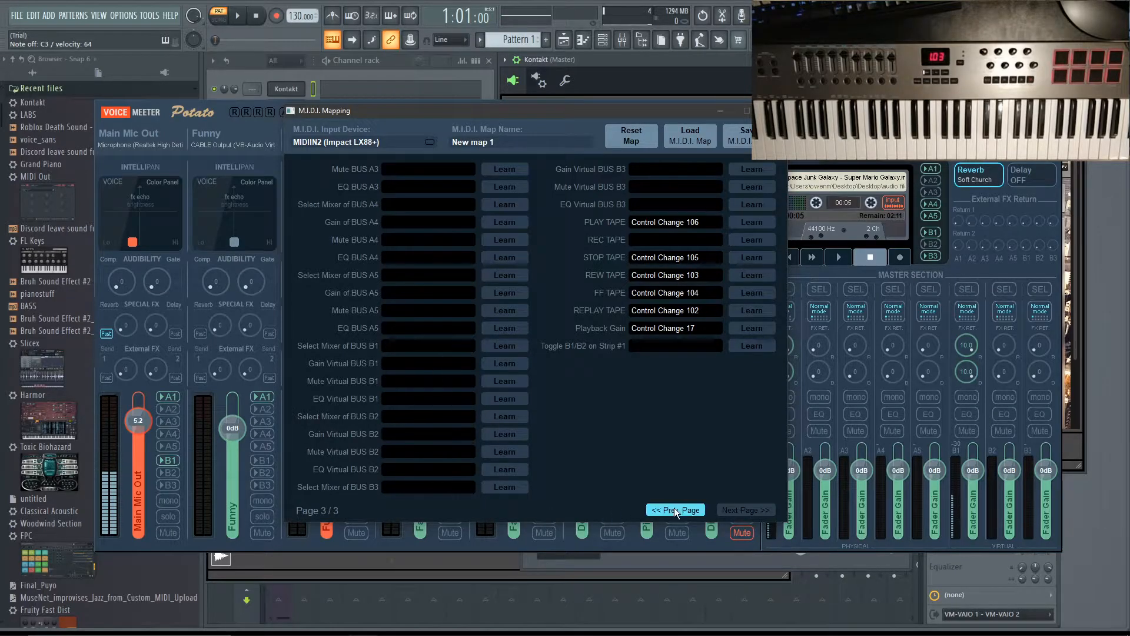
click(675, 510)
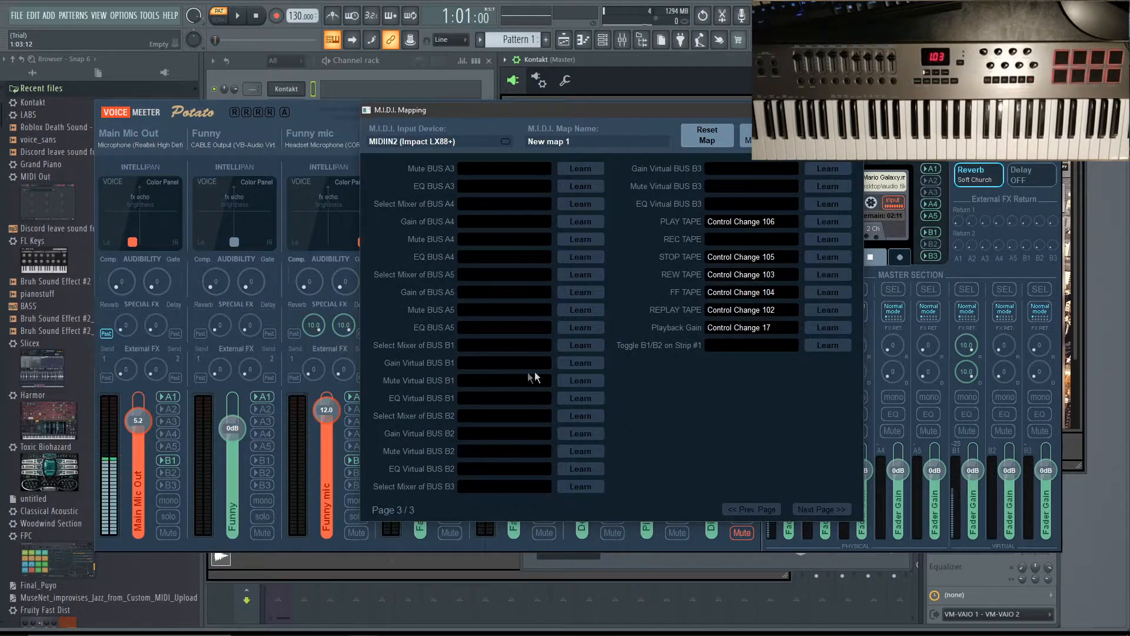
mouse_move(490, 349)
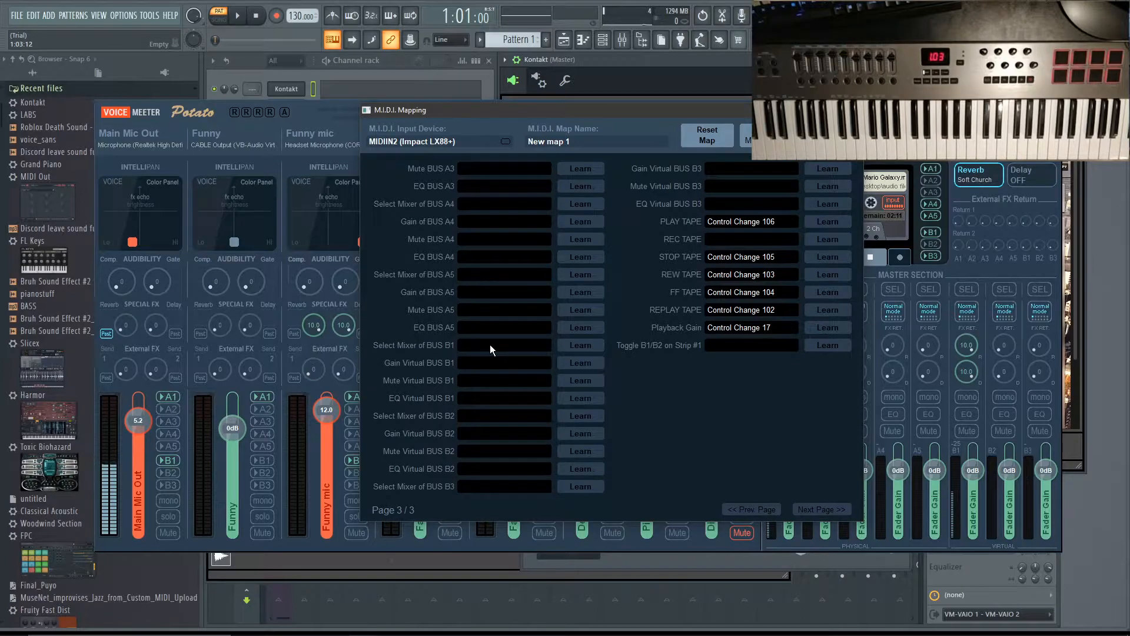
mouse_move(417, 400)
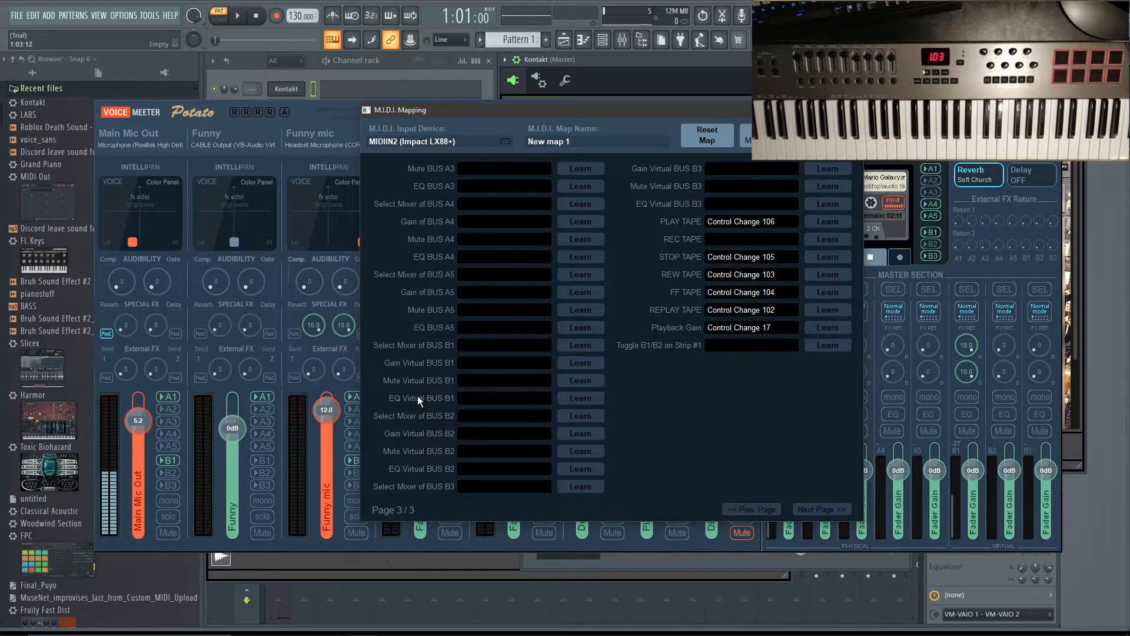
mouse_move(454, 418)
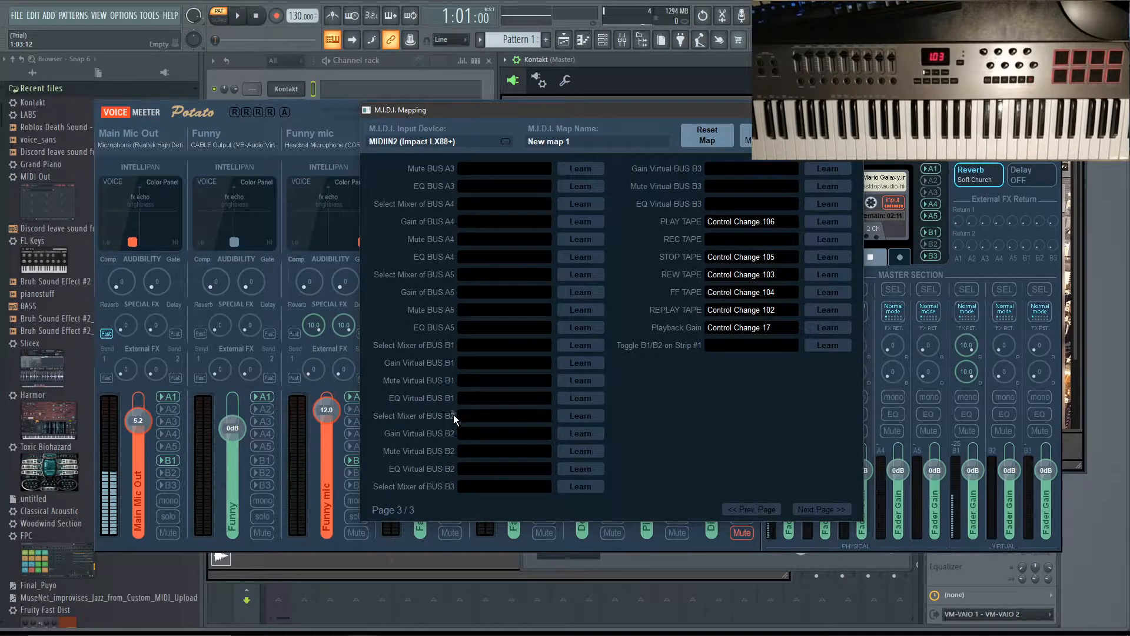
mouse_move(404, 333)
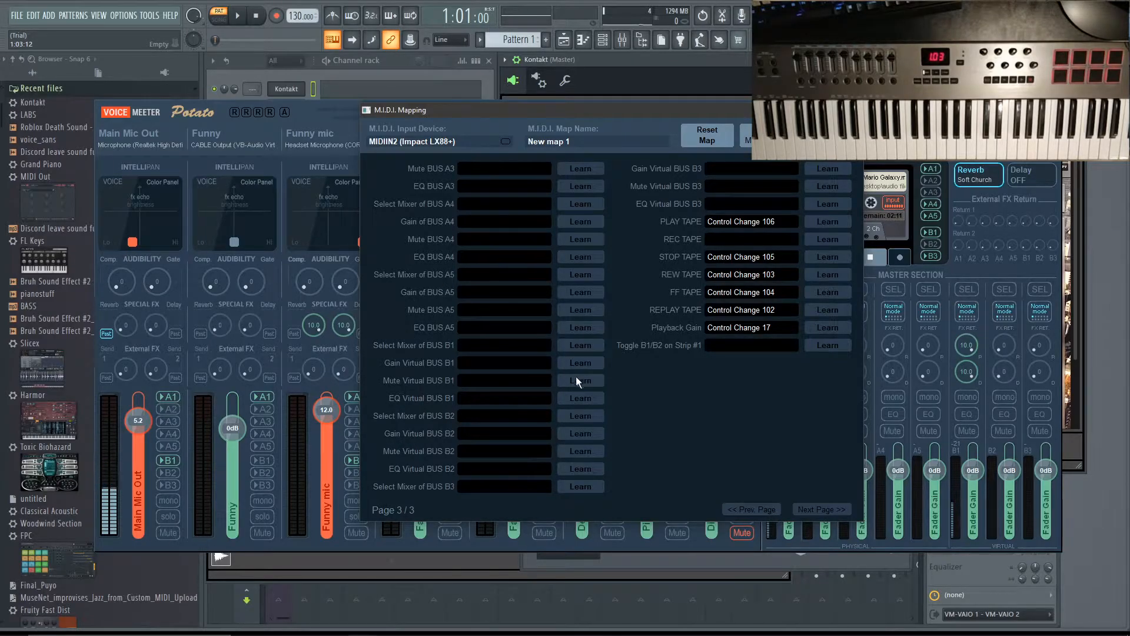
click(579, 381)
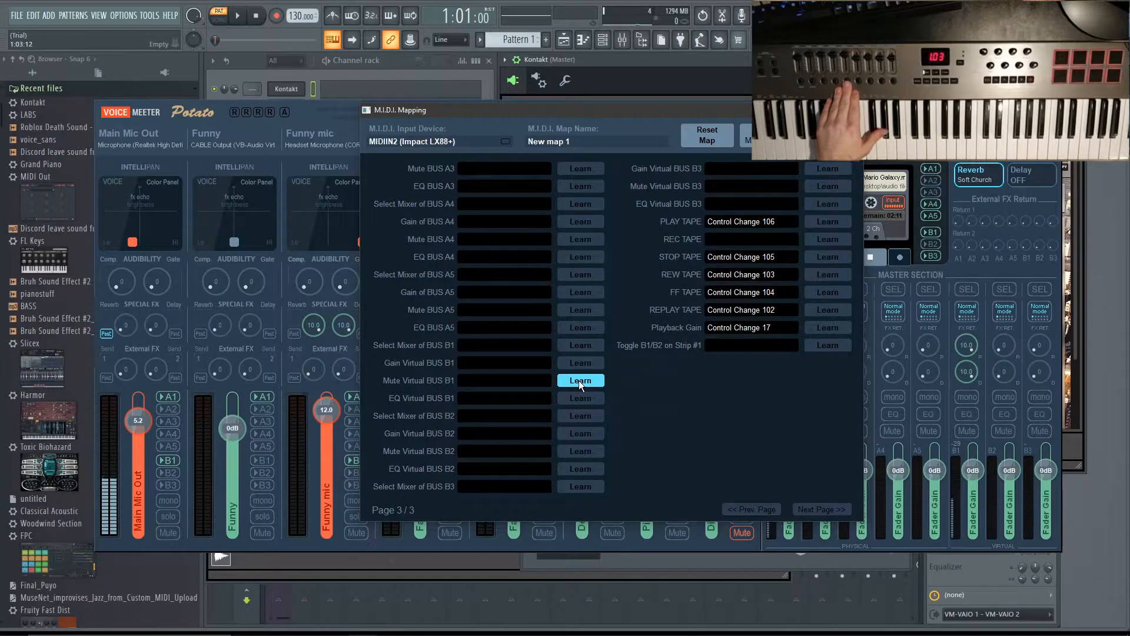
click(580, 380)
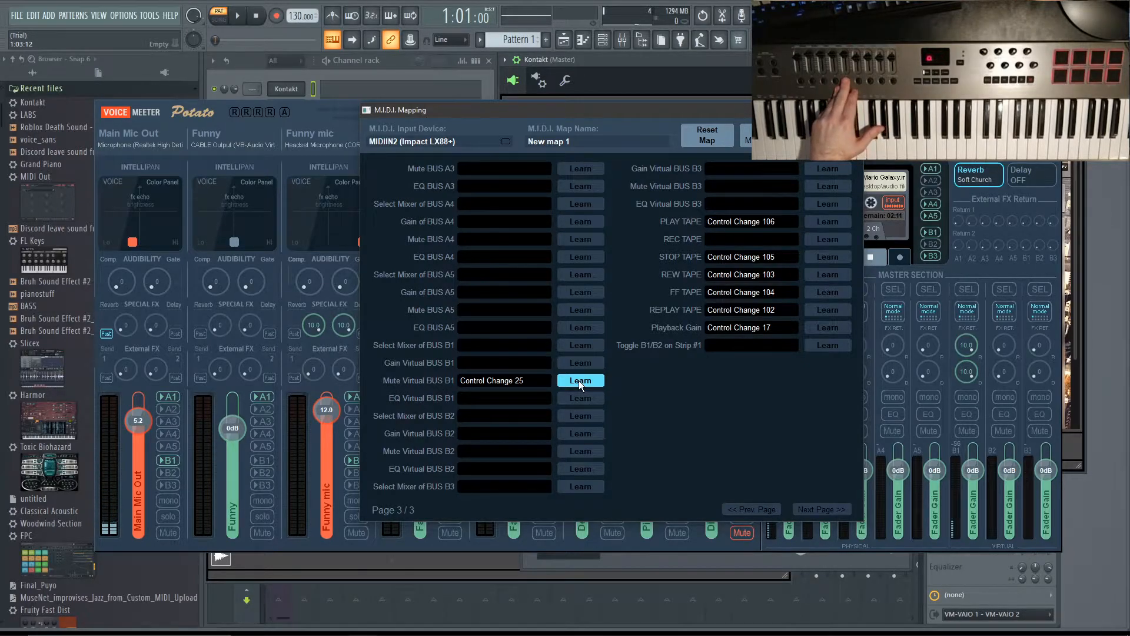
click(579, 379)
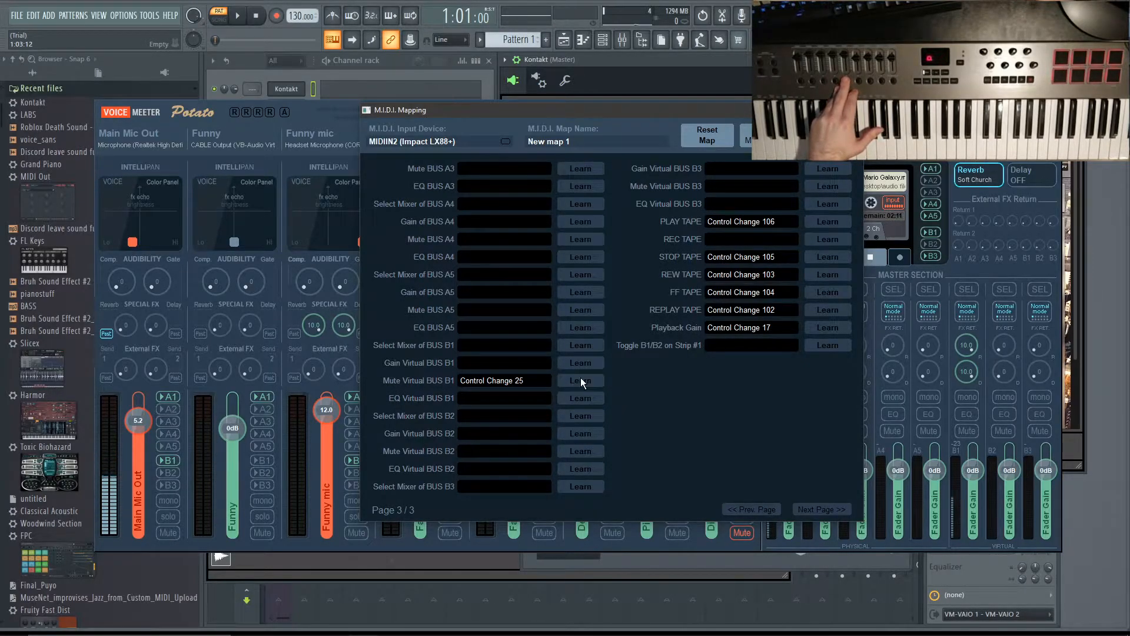
- Map Mute BUS A1 to Control Change 24 and Gain Virtual BUS B1 to Control Change 16
click(750, 508)
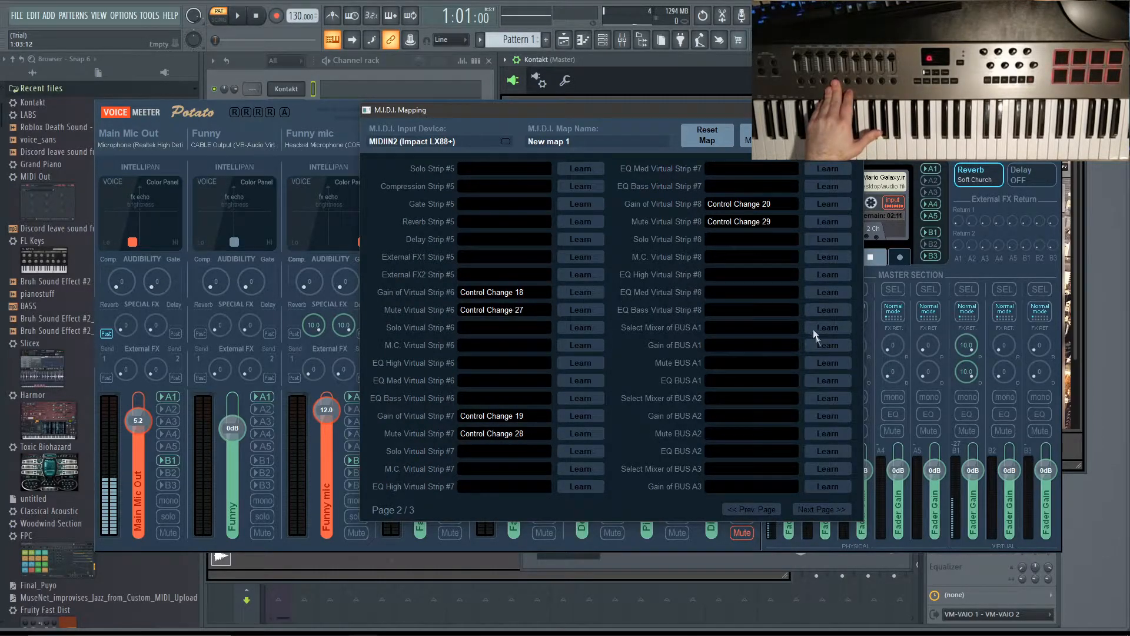
click(827, 362)
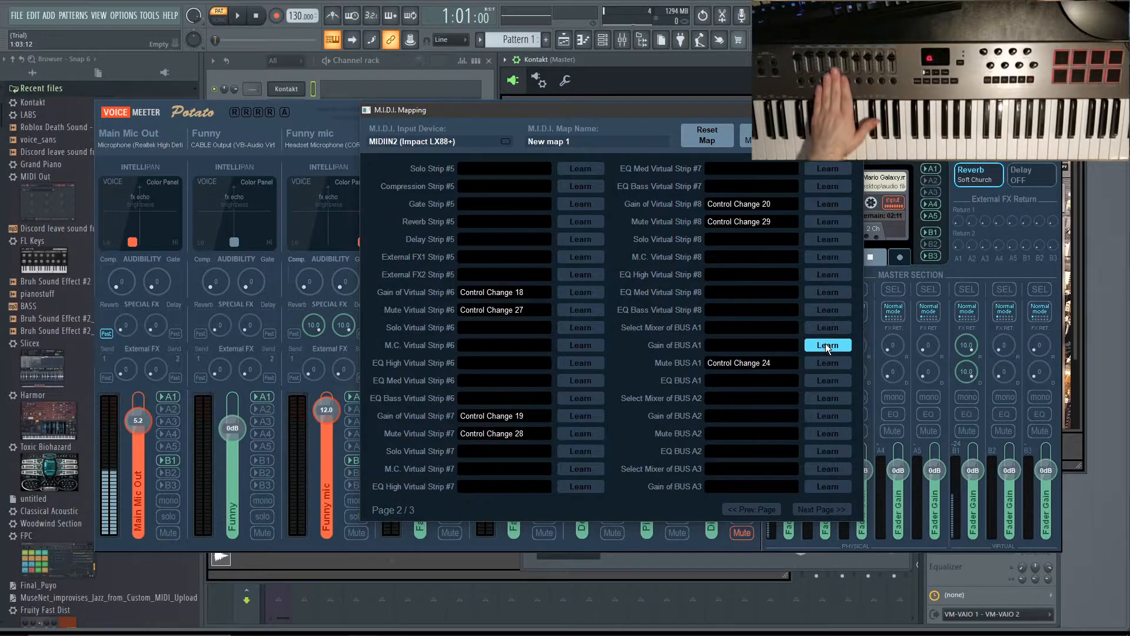
click(828, 344)
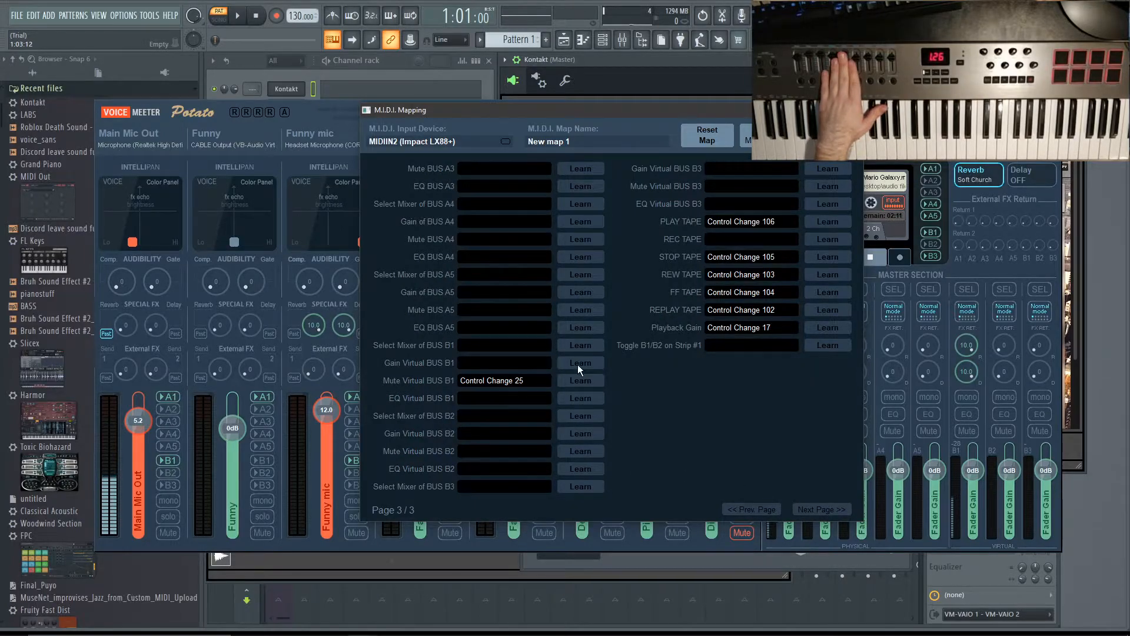
click(579, 362)
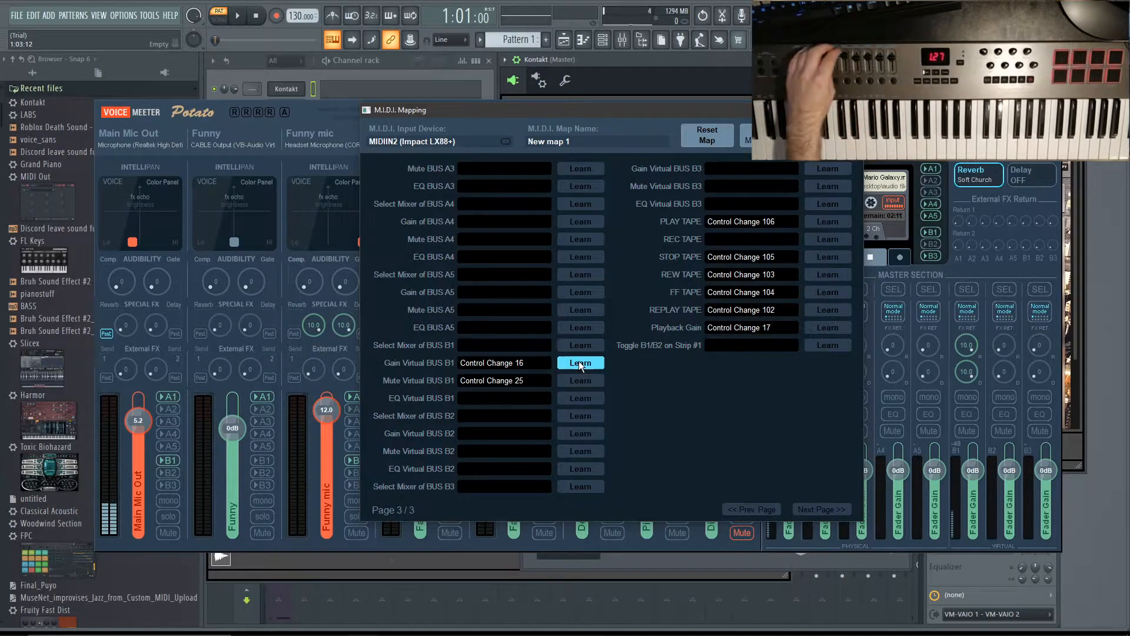
mouse_move(783, 556)
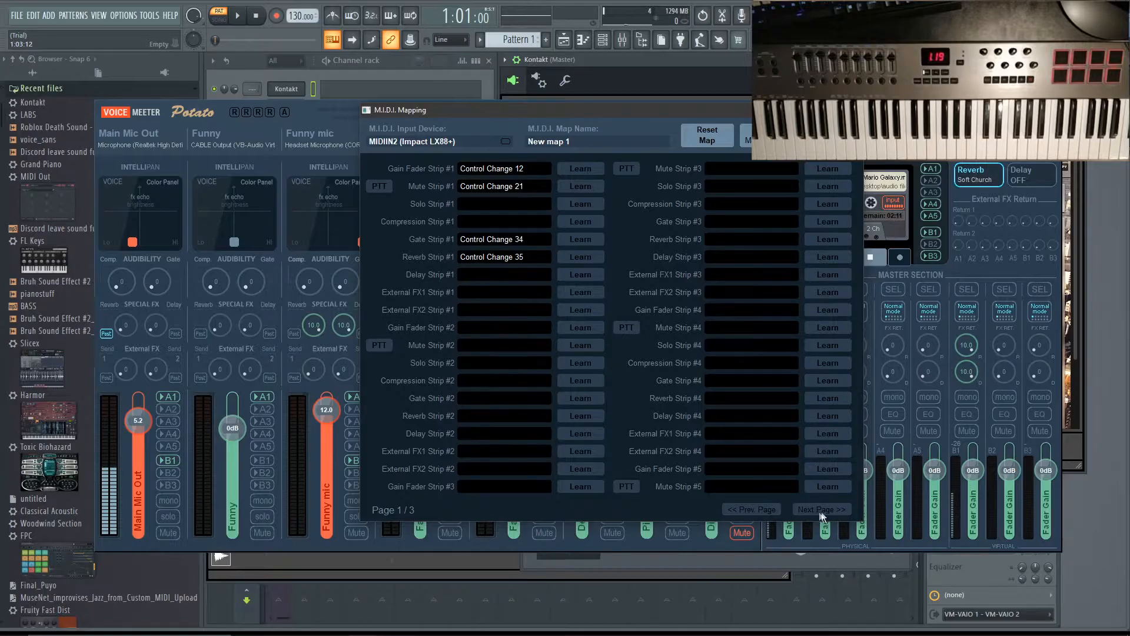
- Relearn Gain Virtual BUS B1 so it uses Control Change 15 instead of 16
click(820, 509)
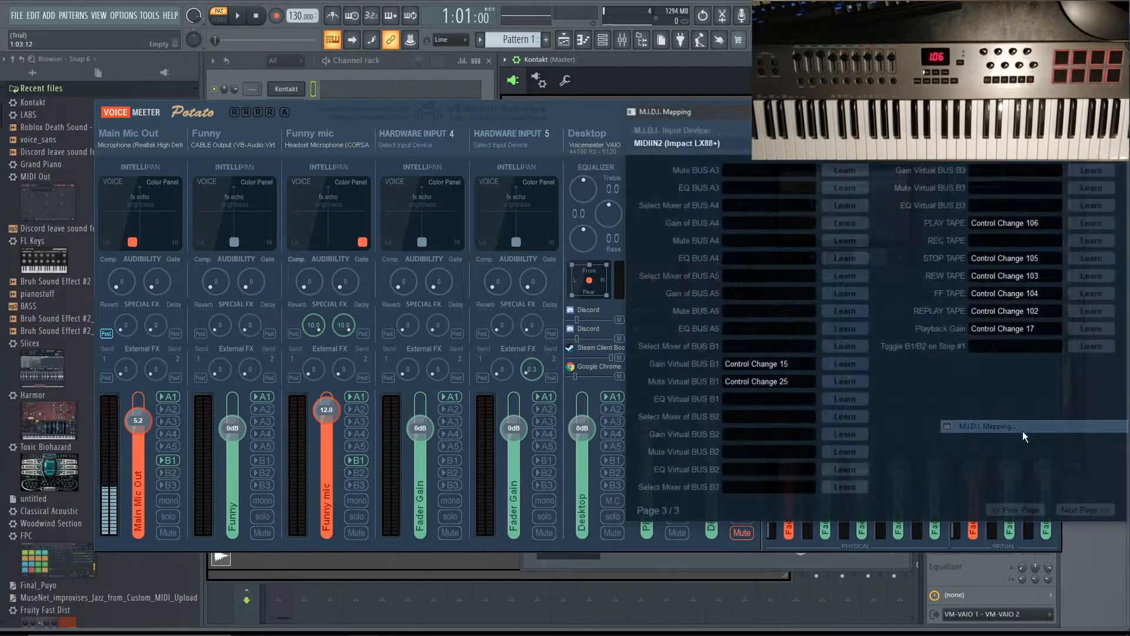
- On mapping page 3, assign Control Change 15 to Gain of BUS A1
click(1012, 510)
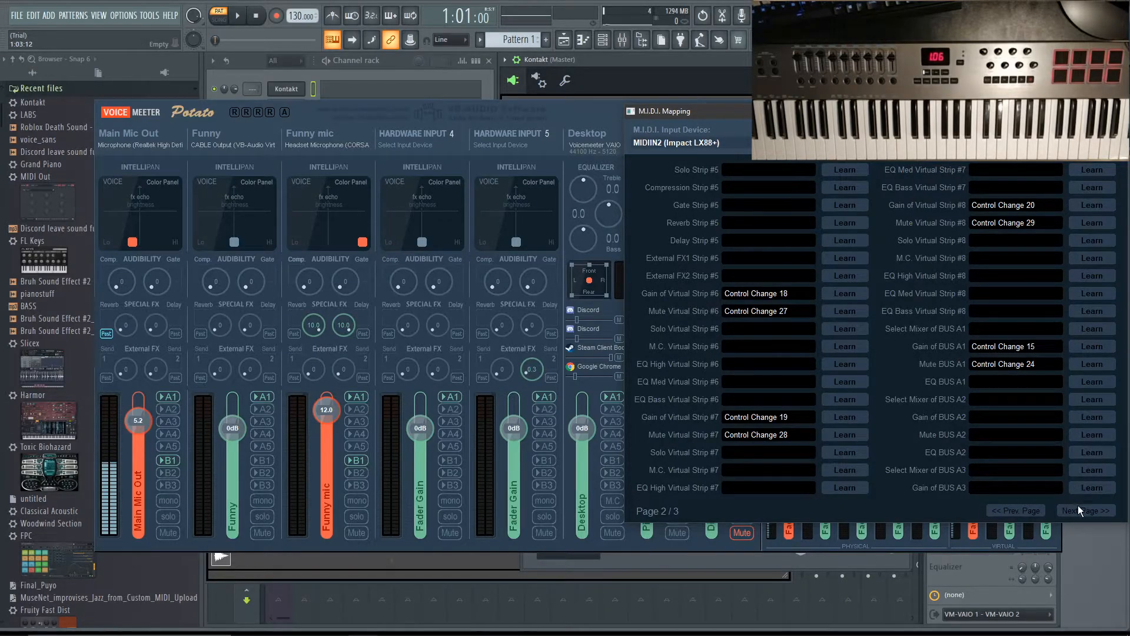
click(1083, 511)
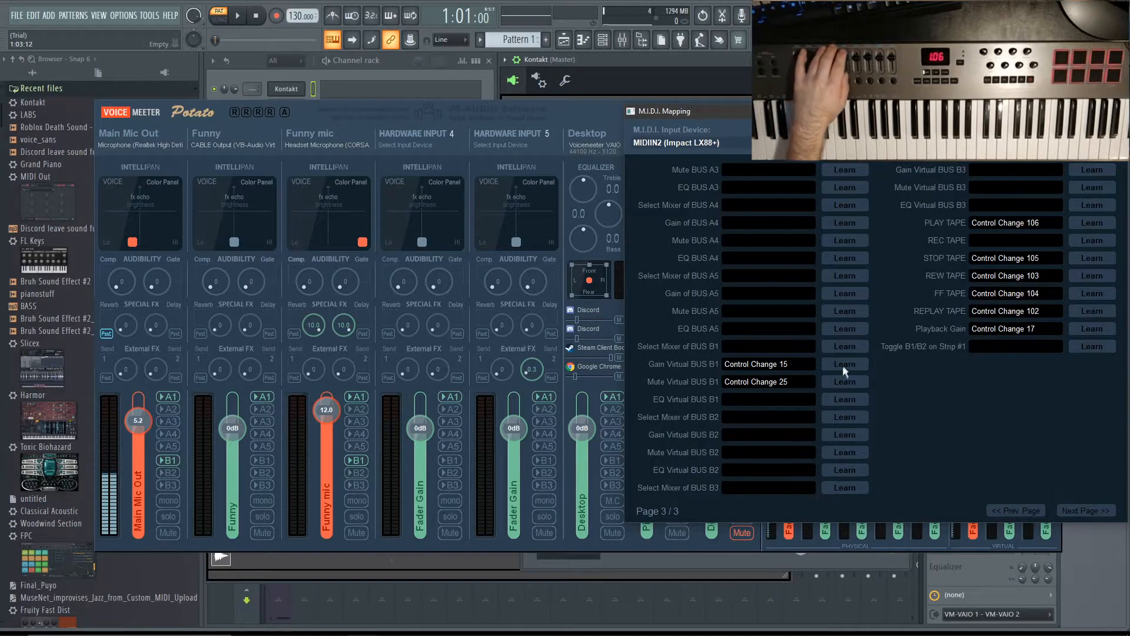
click(844, 363)
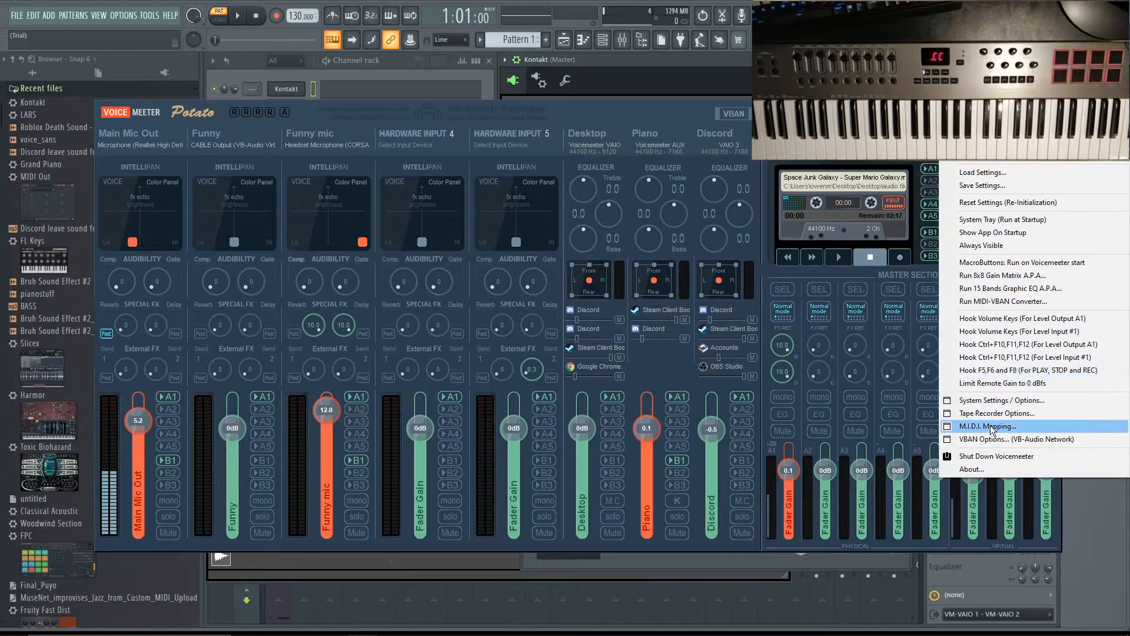
- Start saving the MIDI map and browse to the Desktop
click(991, 426)
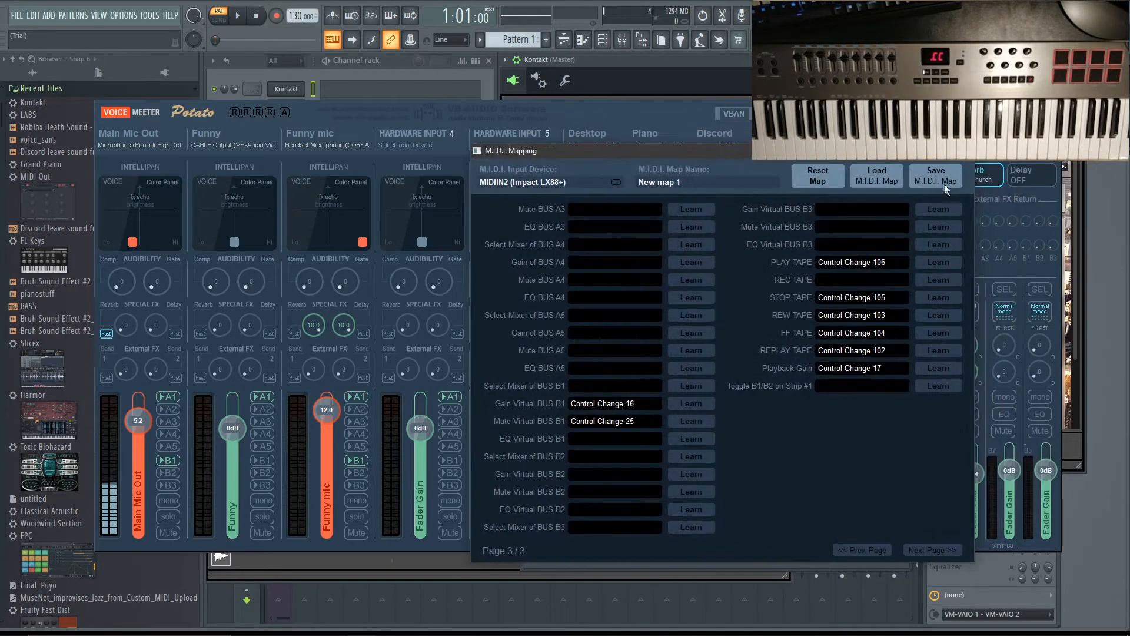
click(934, 175)
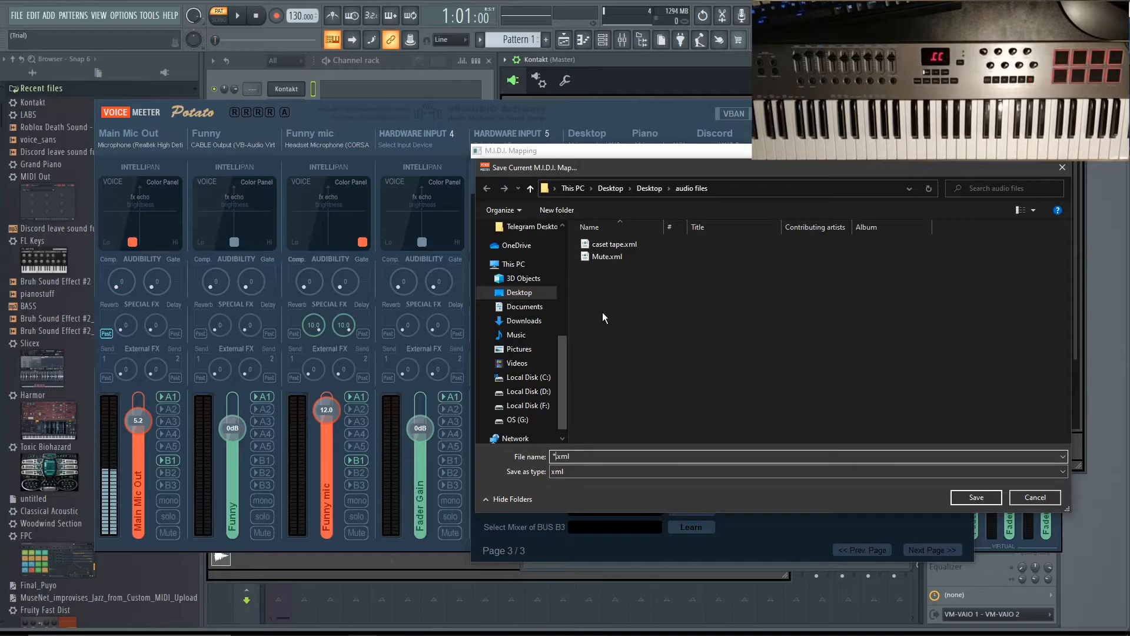
click(648, 188)
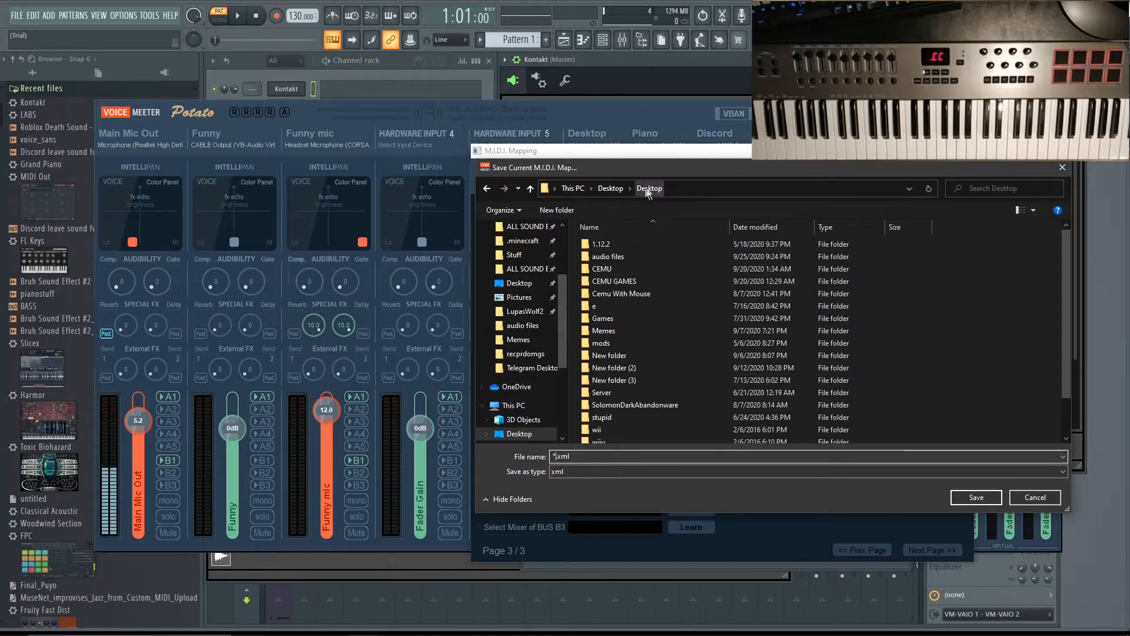
- Create a Desktop folder named 'Midi maps saves' and open it
right_click(649, 339)
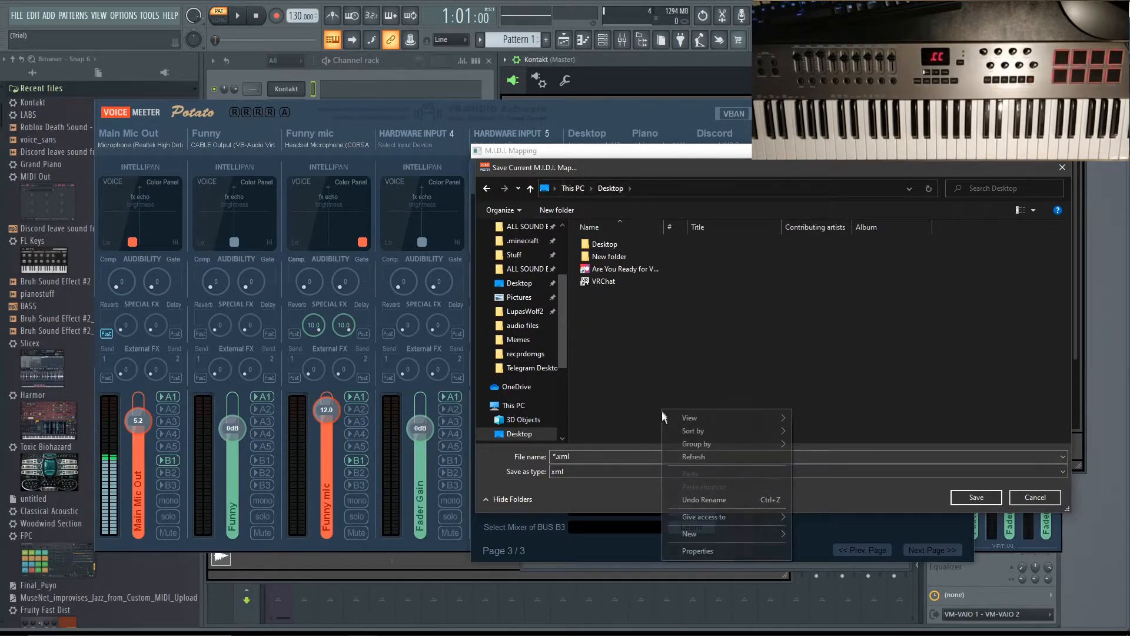
click(689, 533)
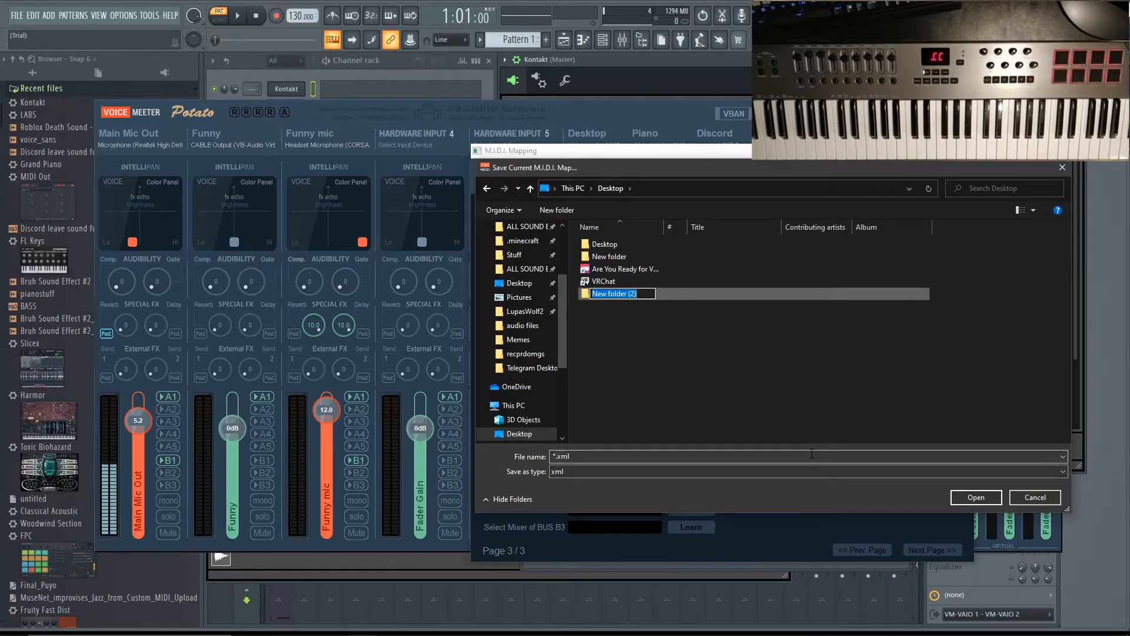
text(Midi maps saves)
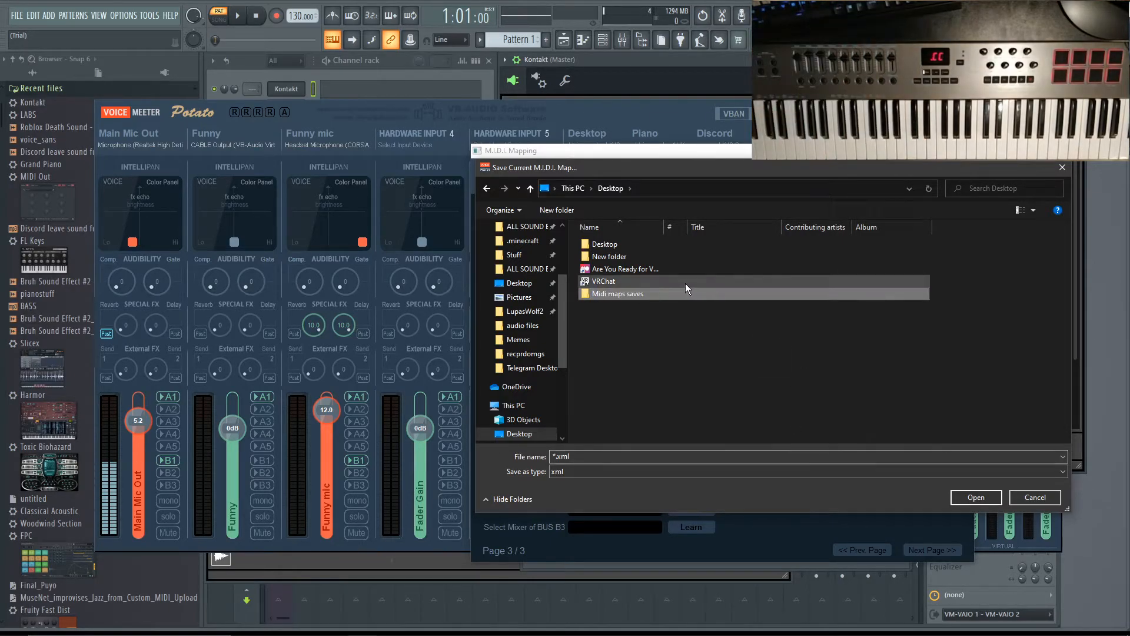
double_click(618, 293)
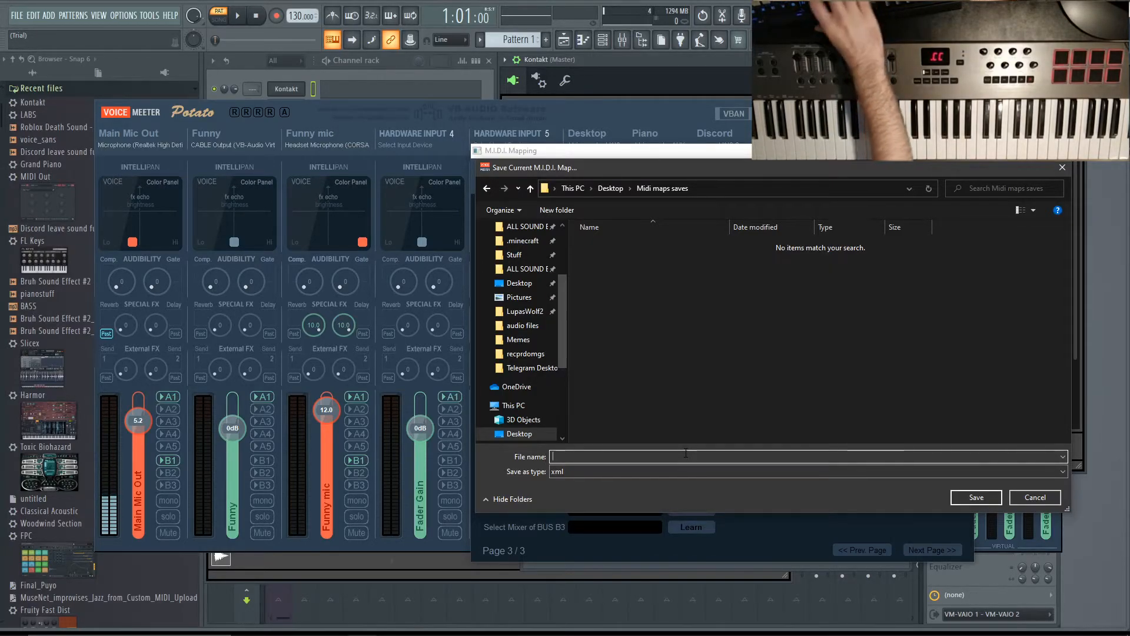
click(1033, 497)
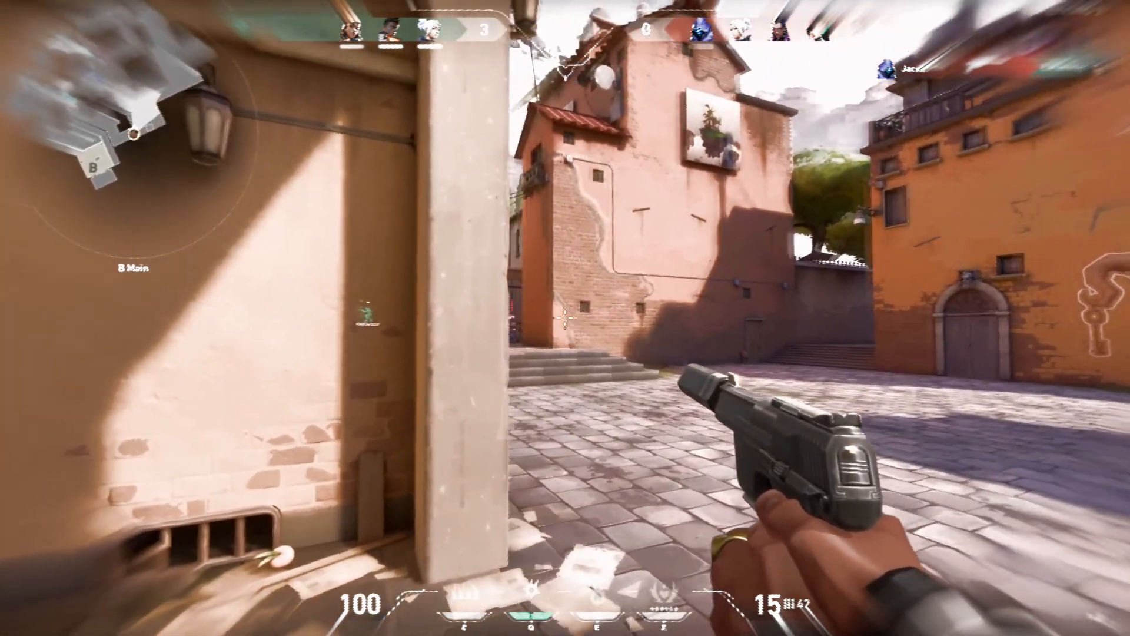
mouse_move(565, 318)
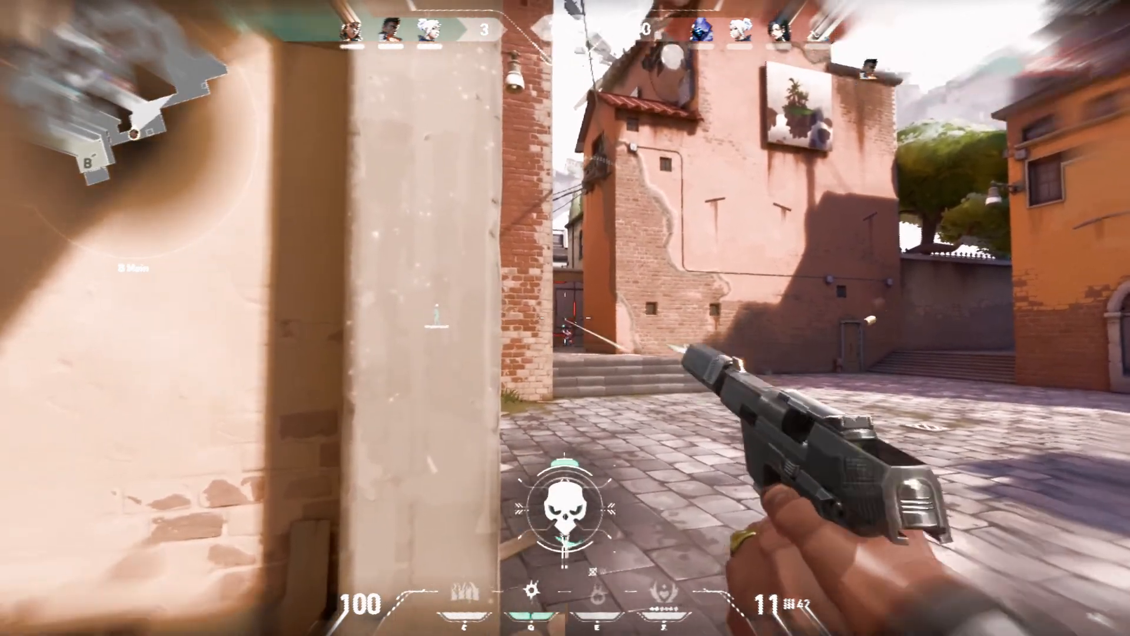
mouse_move(565, 318)
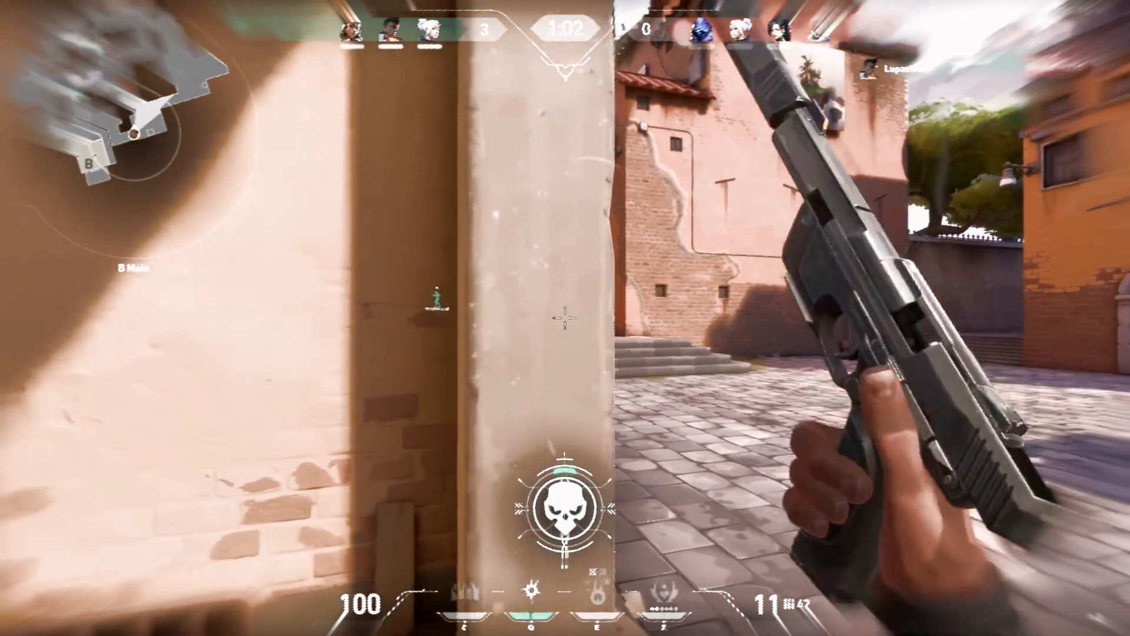